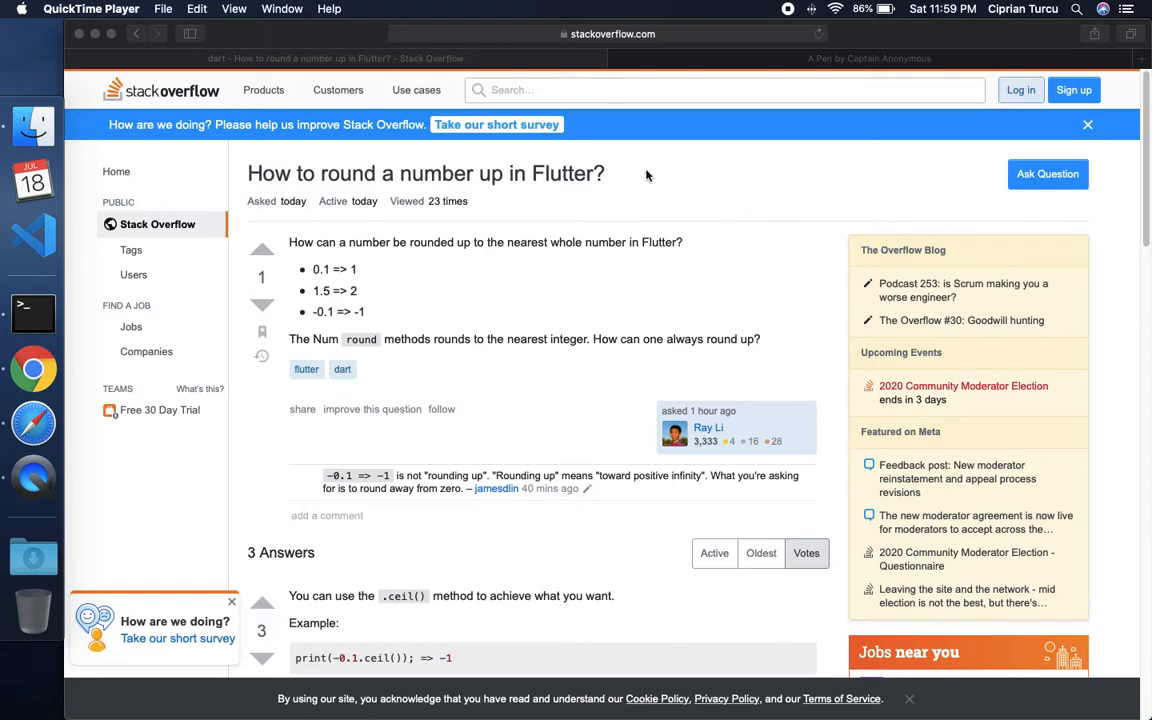
# Review the Stack Overflow question's 0.1 => 1 rounding example in the browser.
pyautogui.click(610, 33)
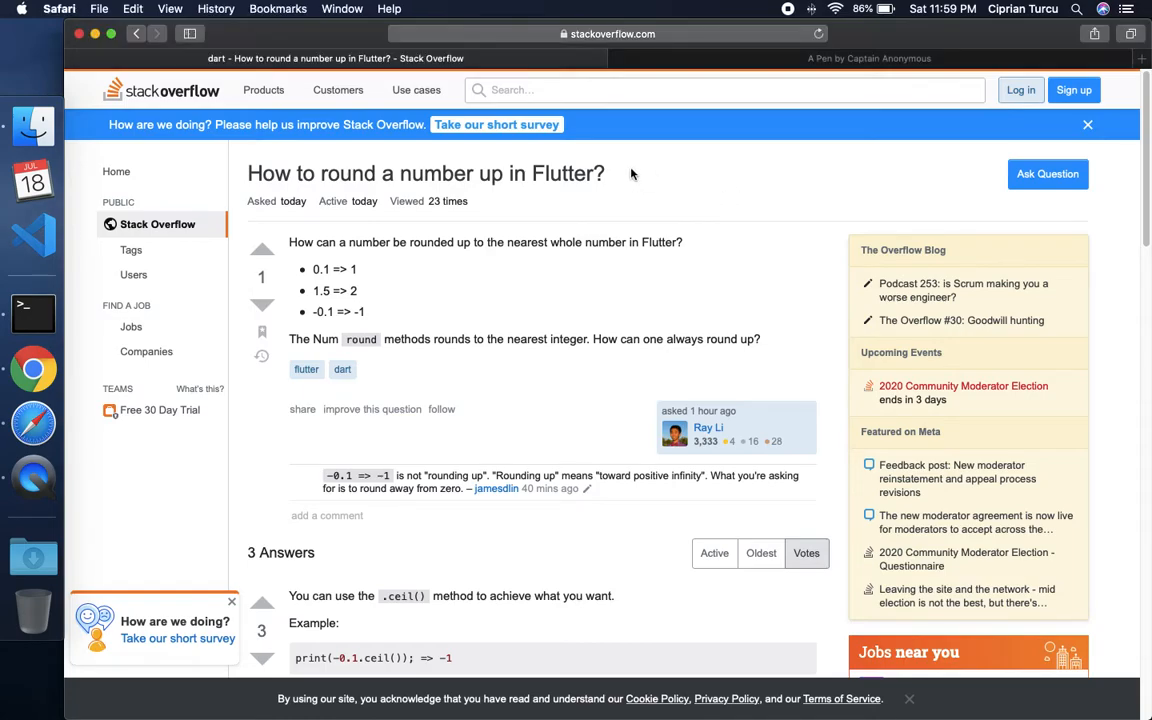
pyautogui.moveTo(258, 179)
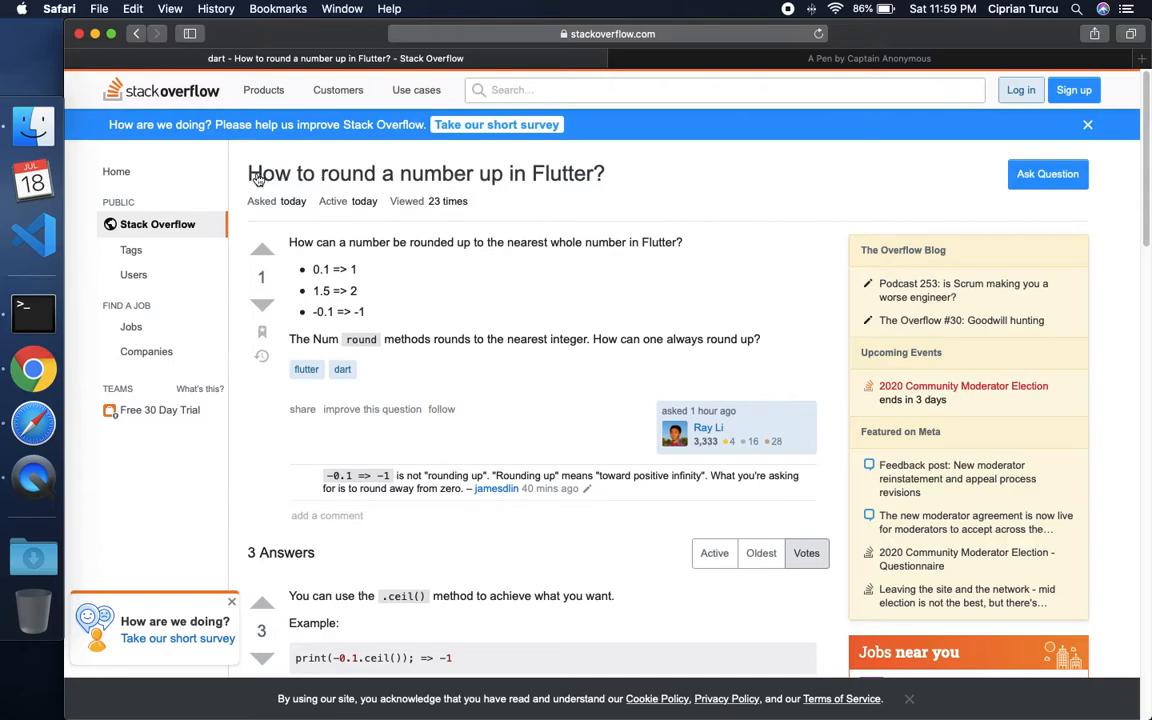
pyautogui.moveTo(537, 178)
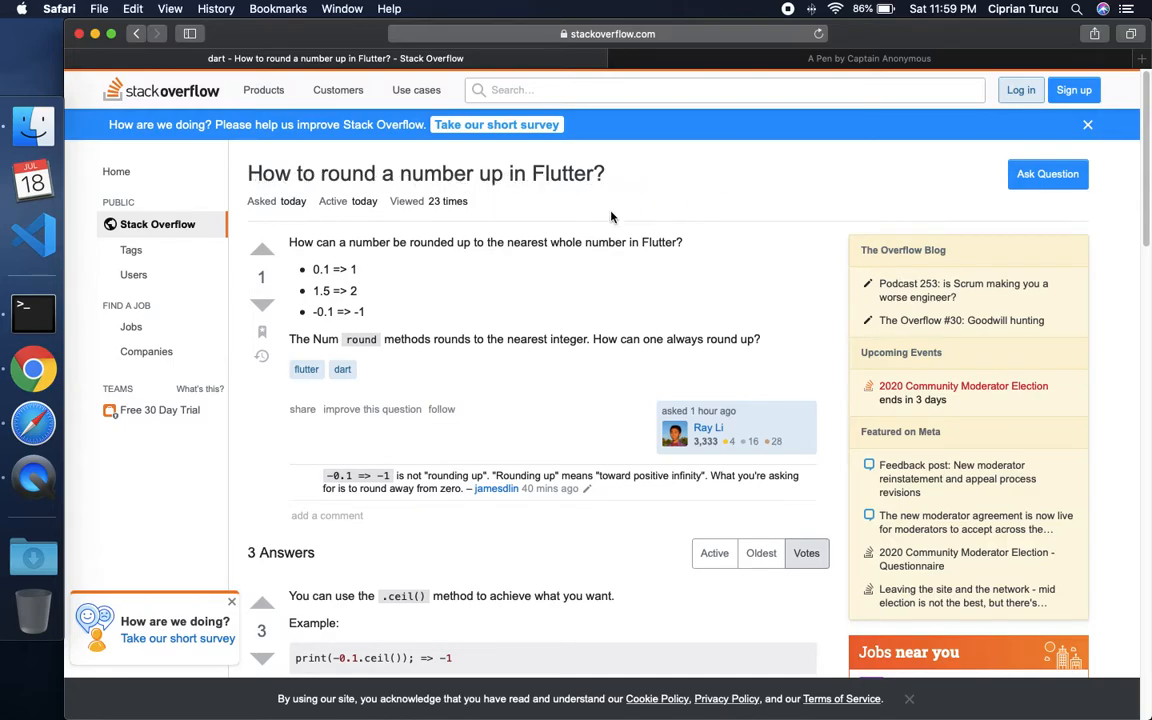
pyautogui.doubleClick(320, 269)
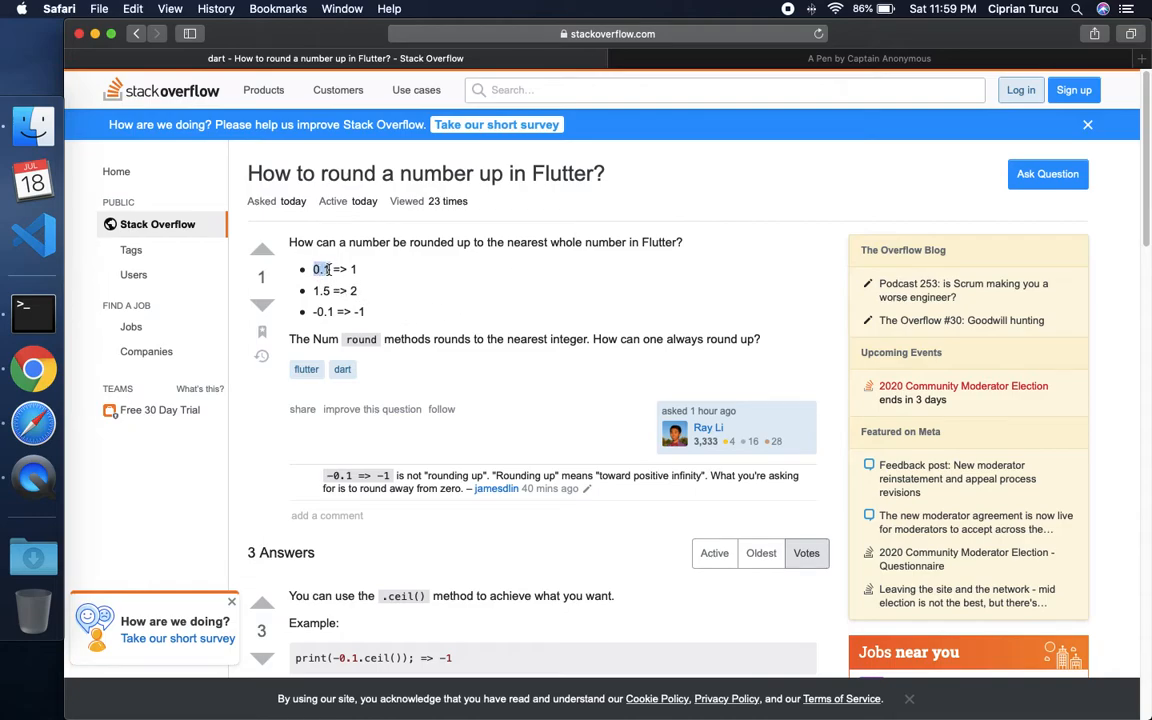
pyautogui.moveTo(382, 272)
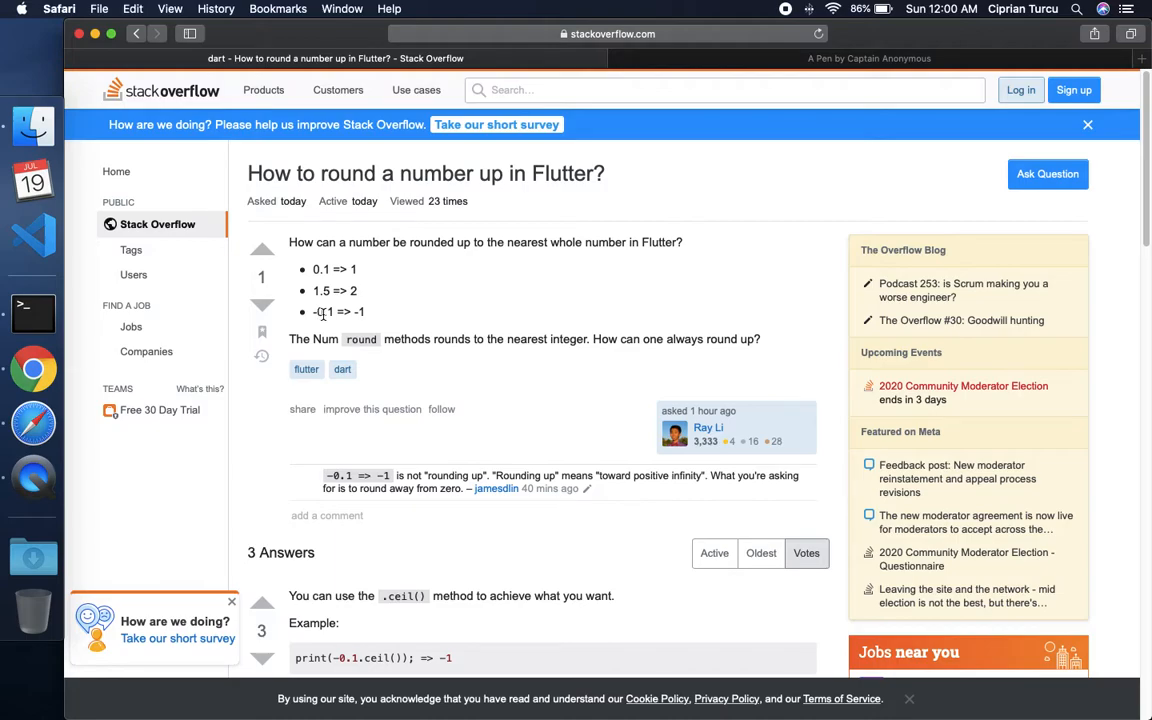
pyautogui.moveTo(375, 315)
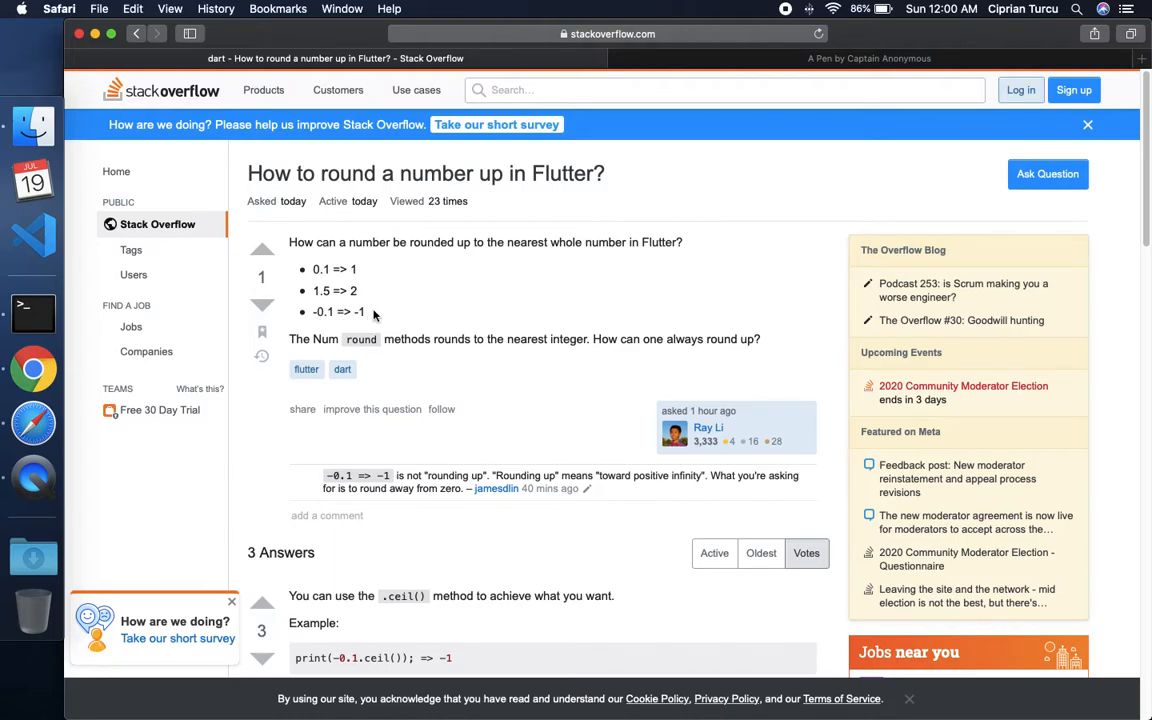
pyautogui.moveTo(490, 227)
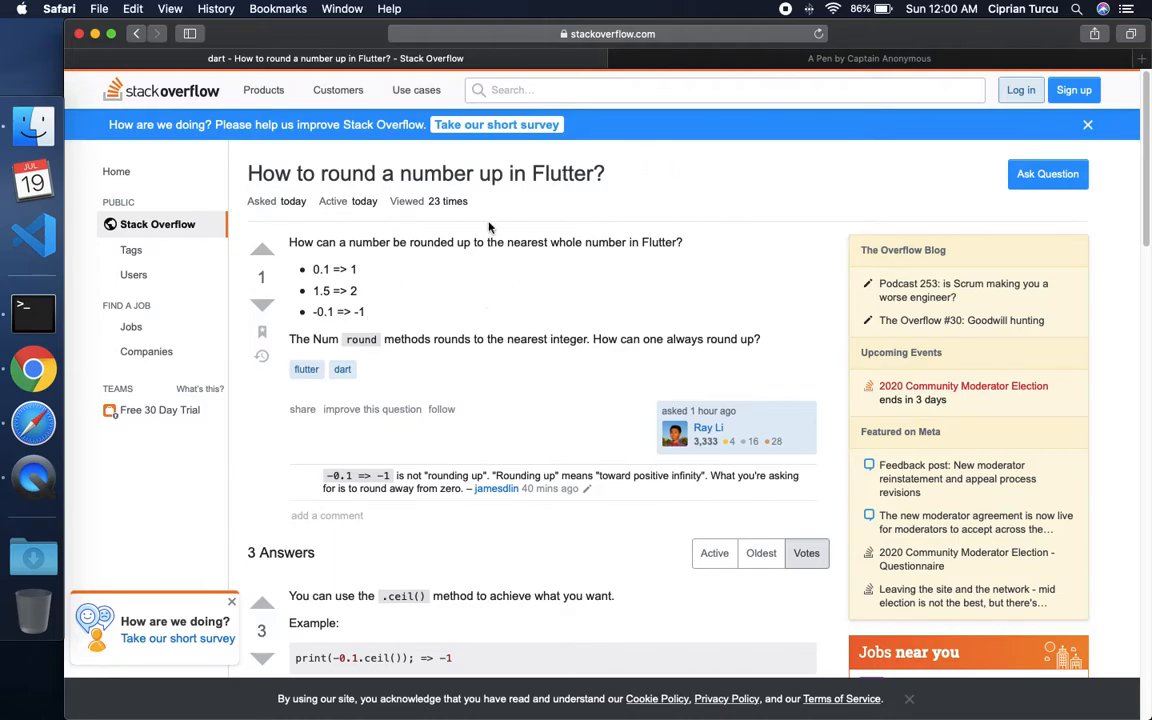
pyautogui.doubleClick(320, 269)
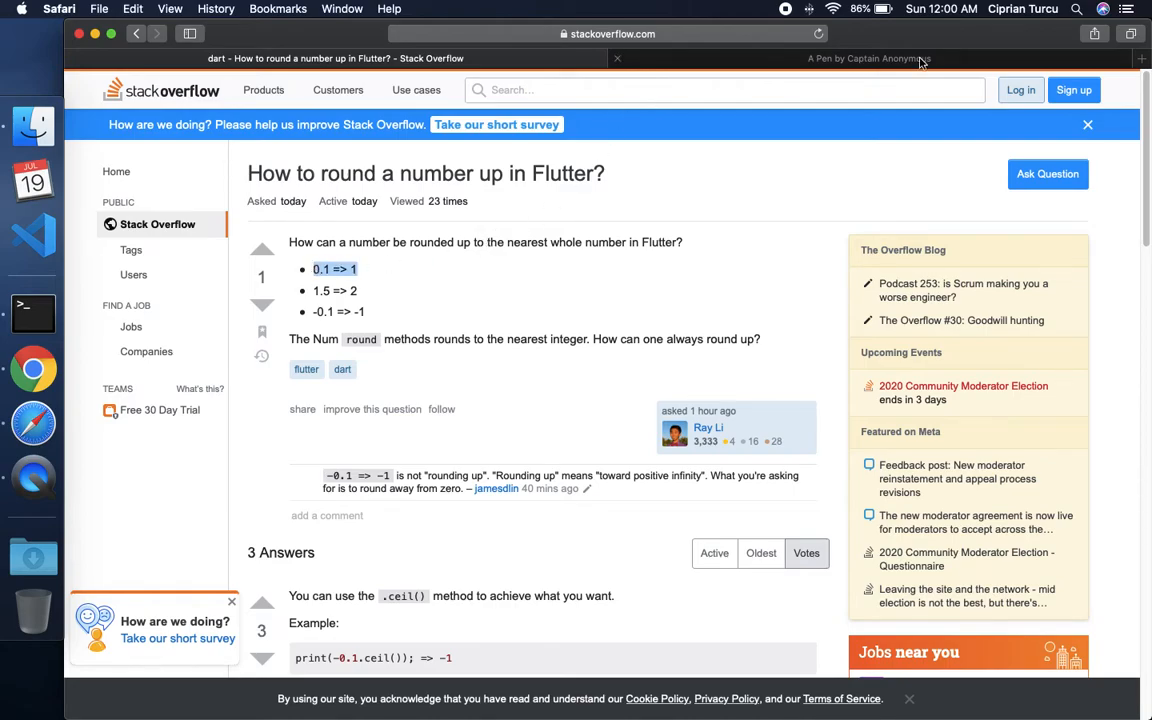
# In the Flutter pen, declare double number = 5.5 and make the Text read 'our number is: $number'.
pyautogui.click(869, 58)
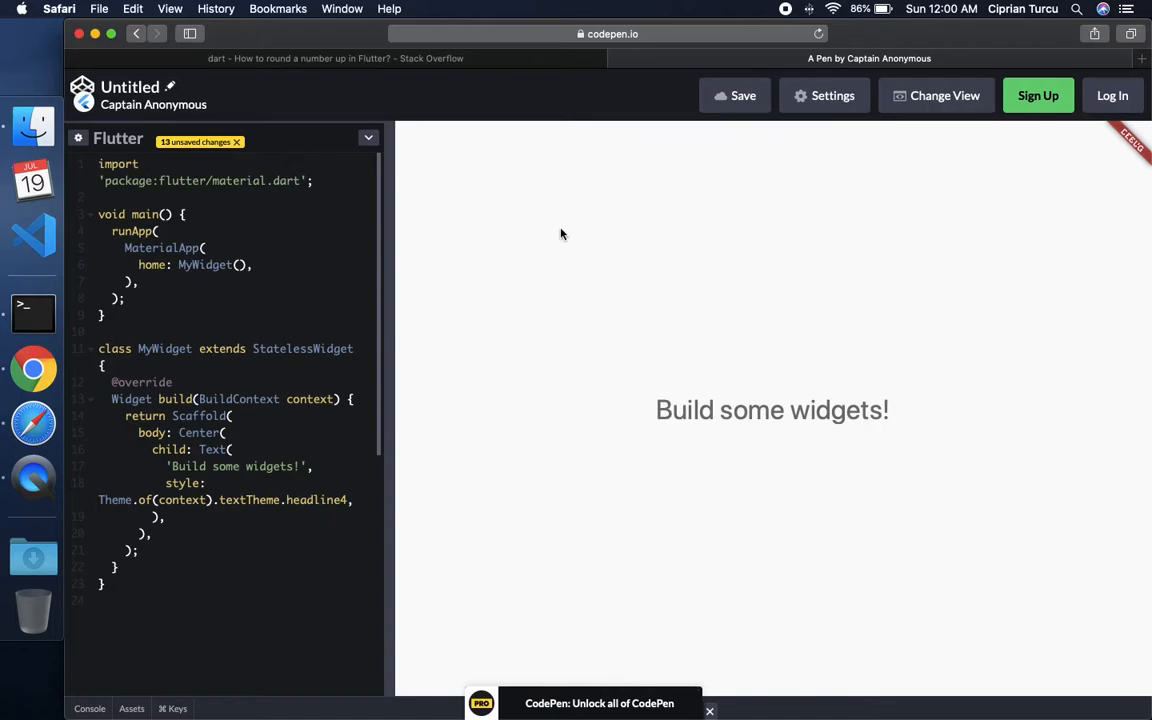
pyautogui.moveTo(490, 270)
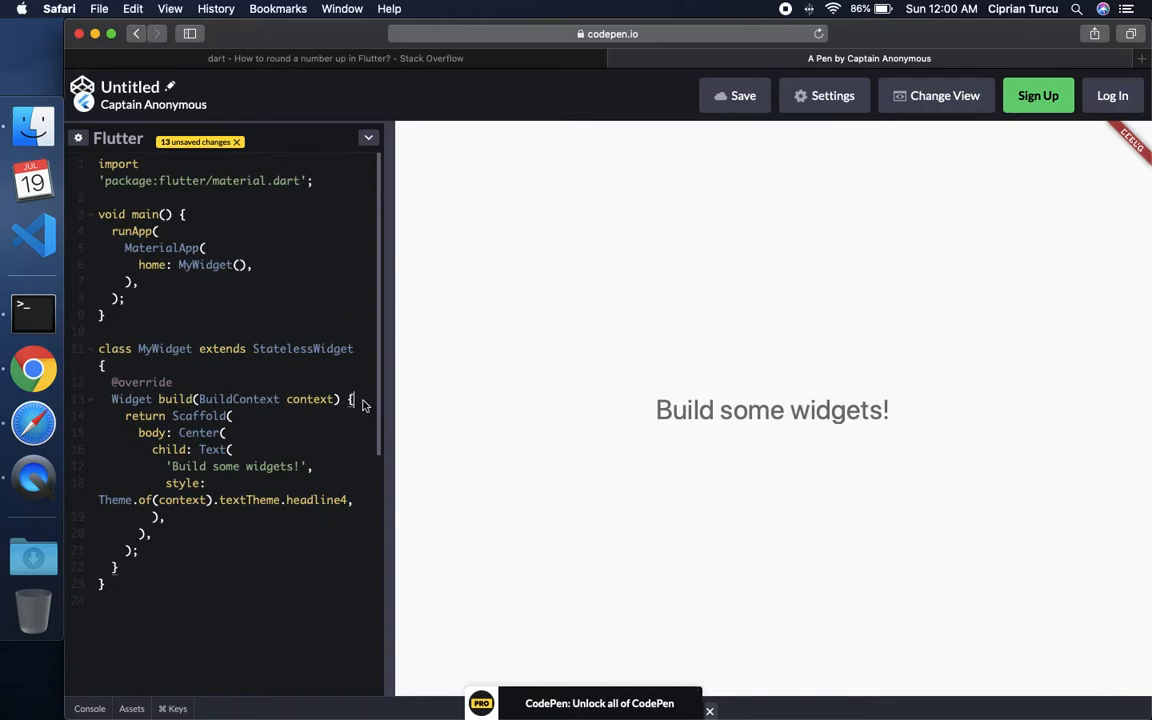
pyautogui.write('doub')
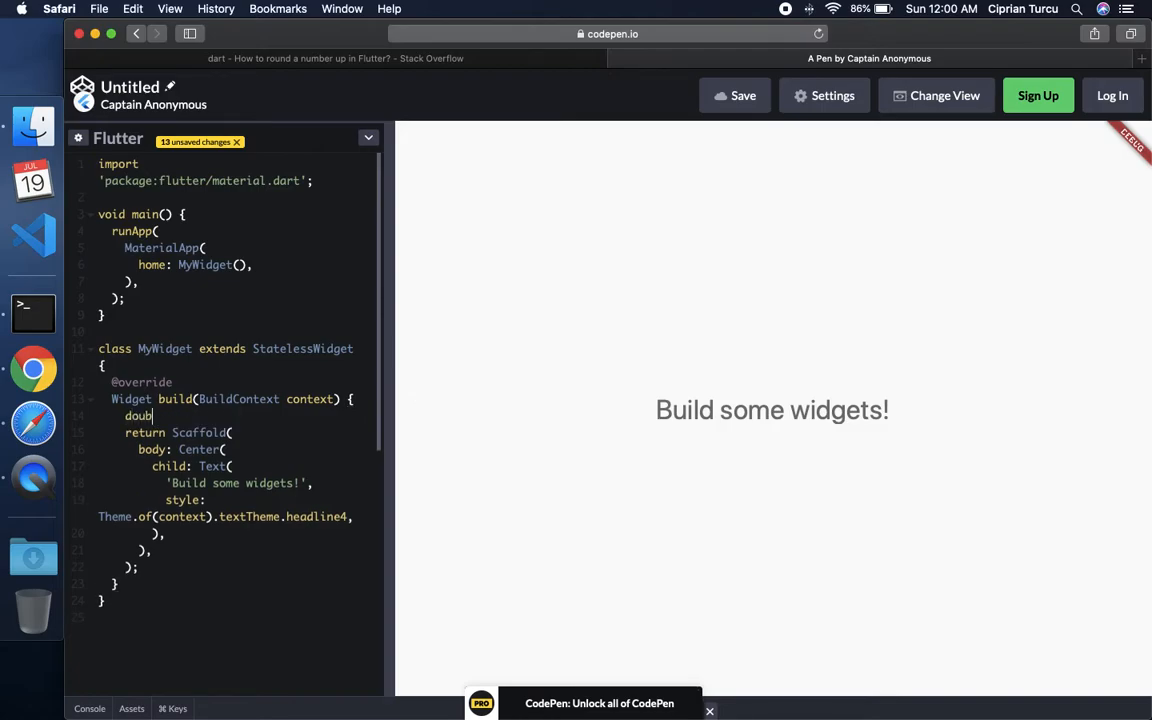
pyautogui.write('le number = 5.5;')
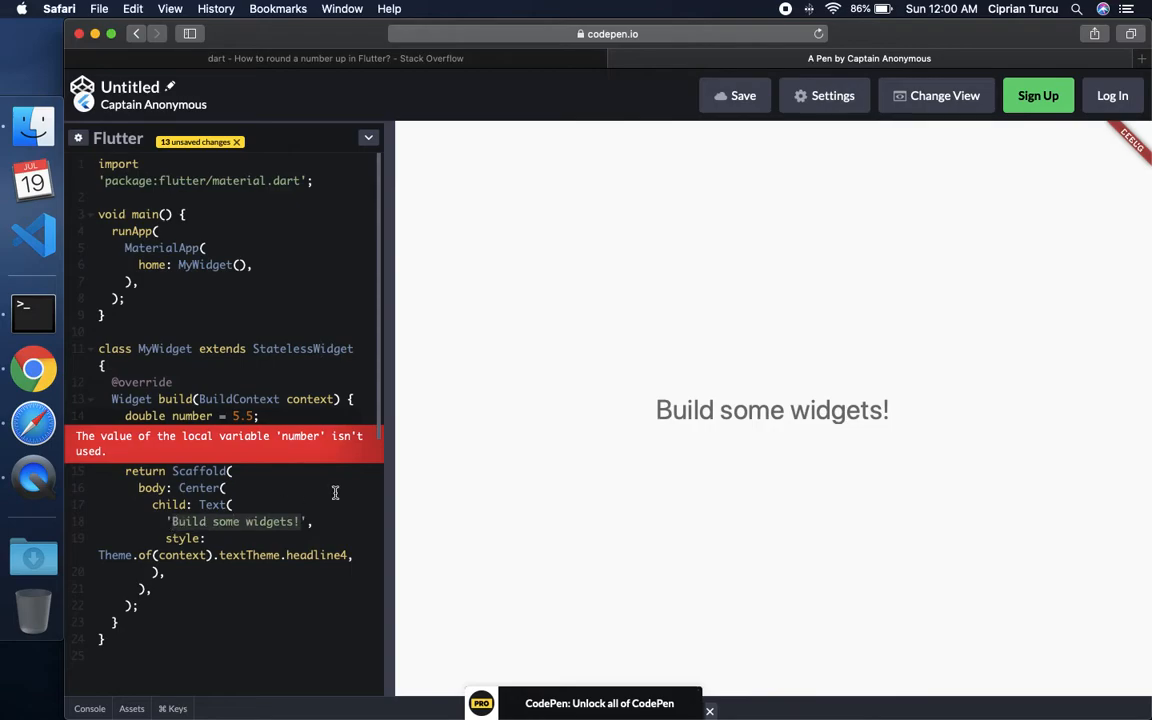
pyautogui.write("our number is',")
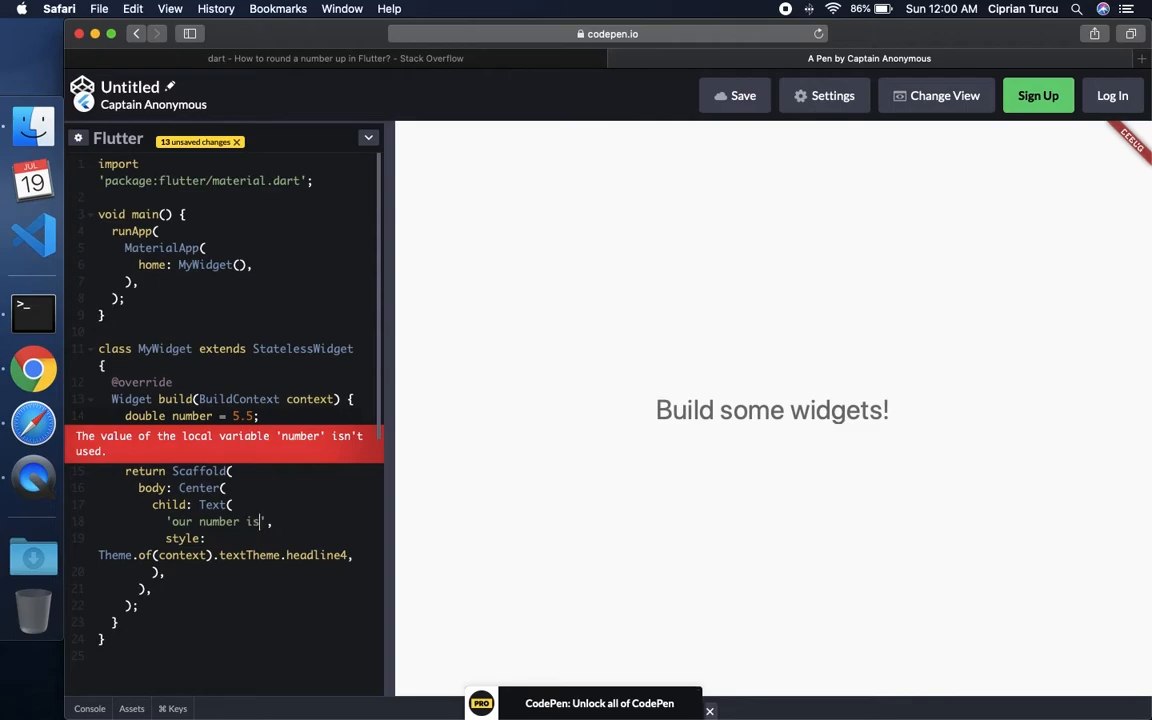
pyautogui.write('$n')
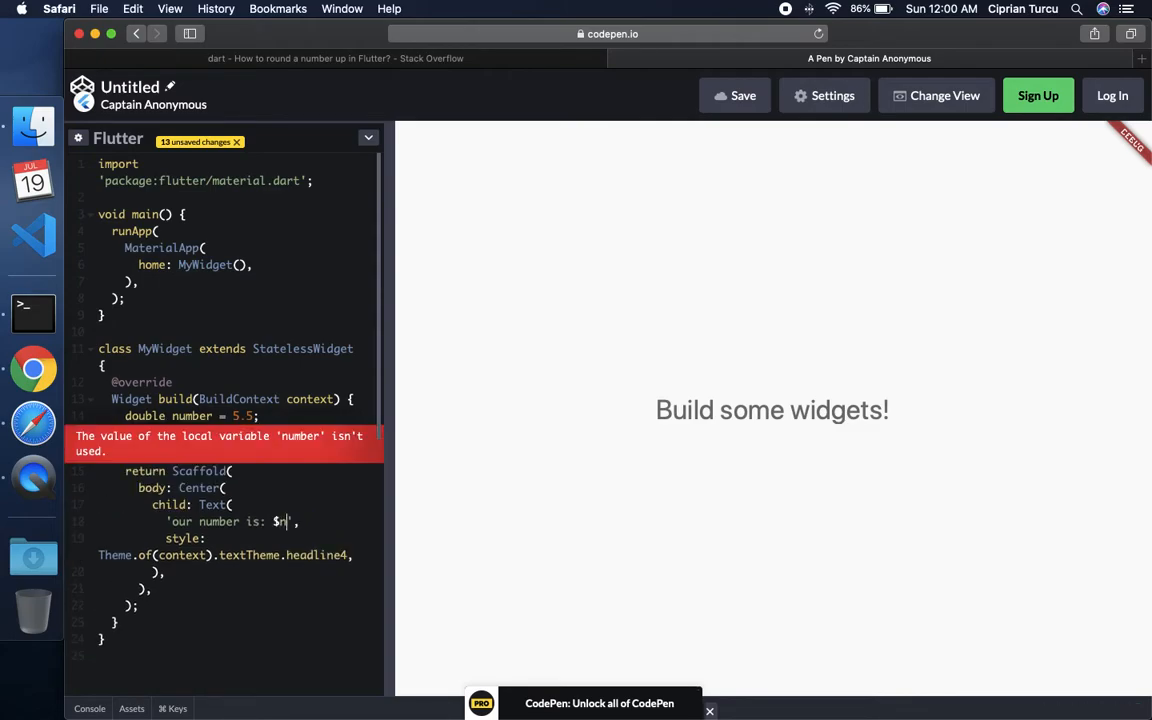
pyautogui.write('umber')
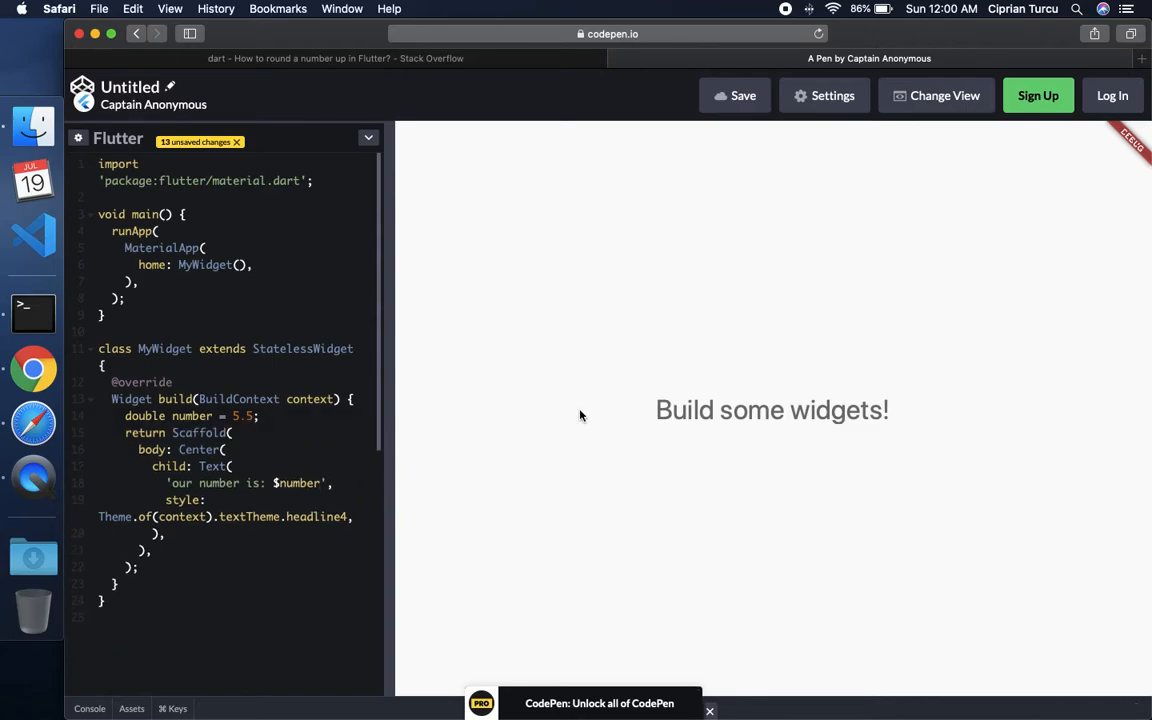
pyautogui.moveTo(668, 352)
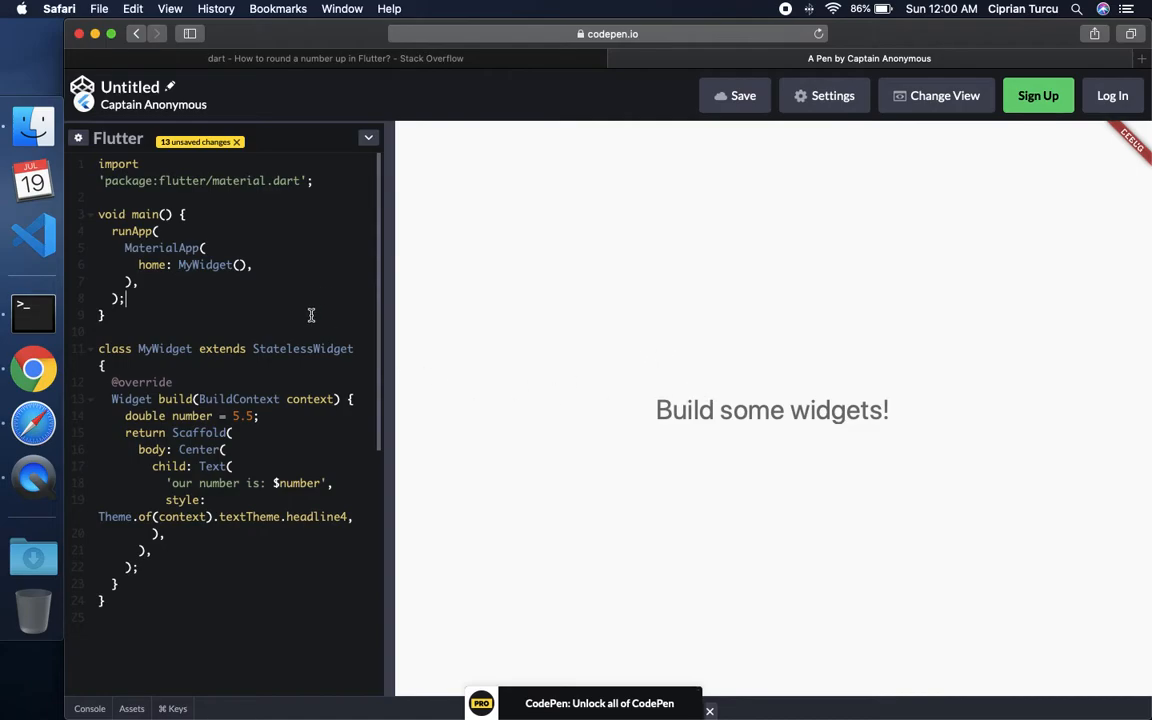
pyautogui.moveTo(730, 330)
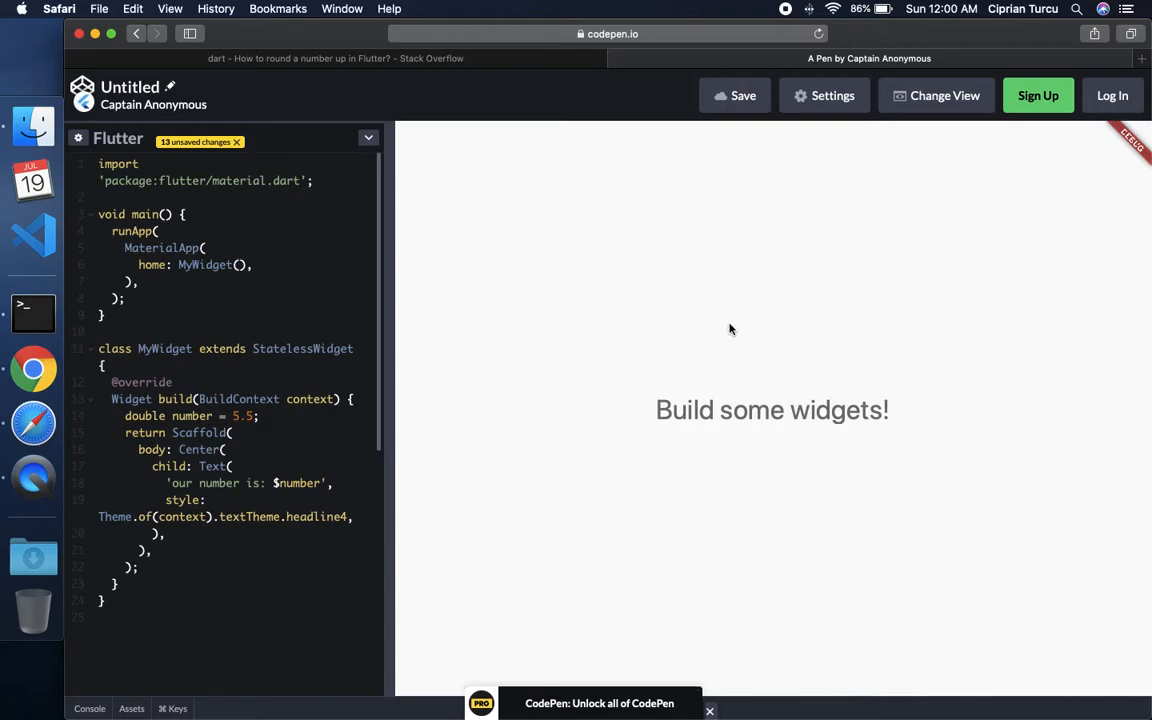
pyautogui.moveTo(426, 429)
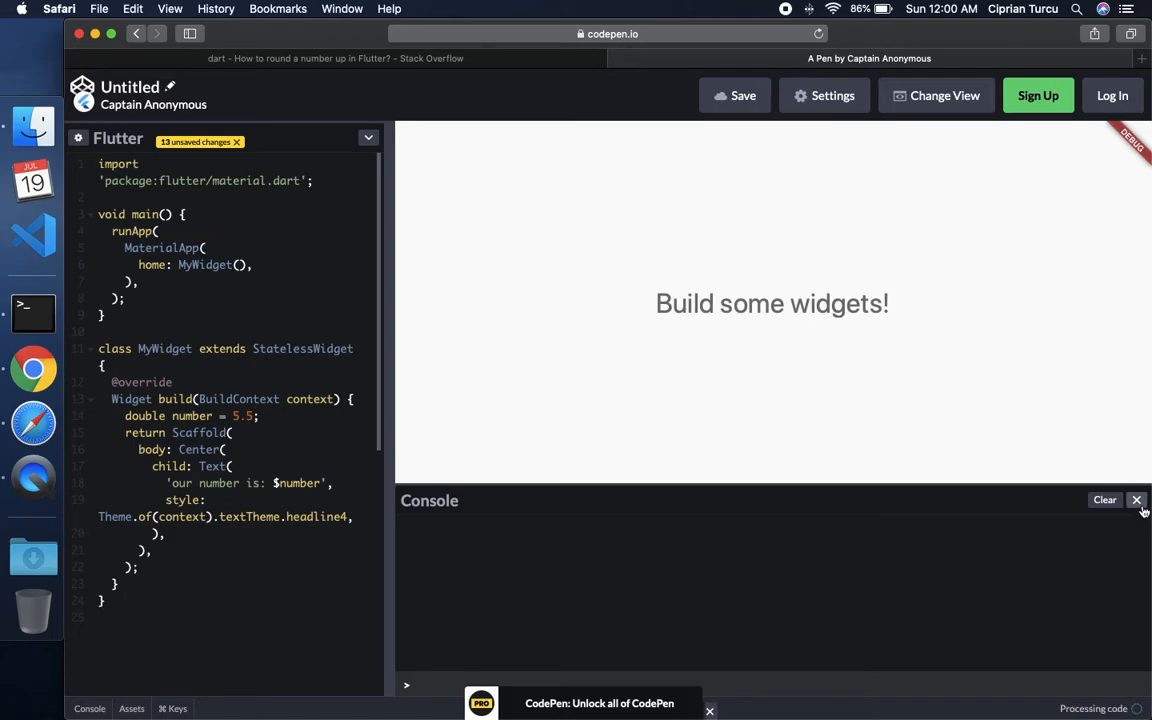
# Show 'Our number is: 5.5' in the preview, start the line 'number = number.', then return to the Stack Overflow question.
pyautogui.click(1137, 500)
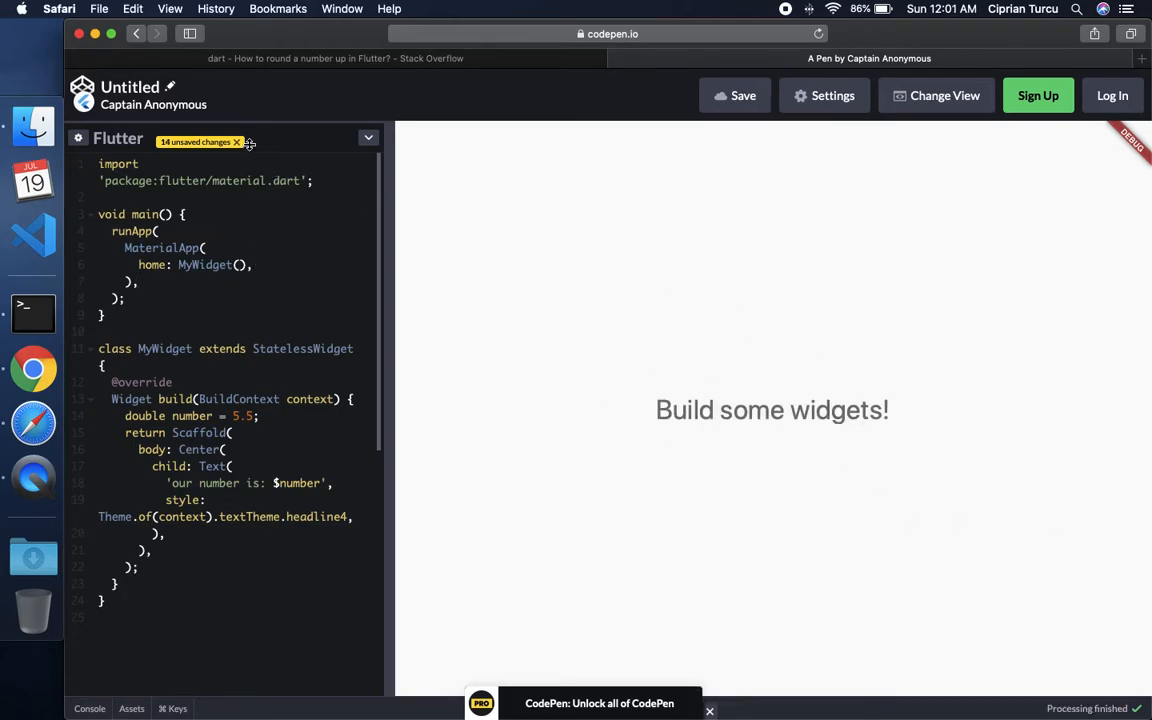
pyautogui.click(236, 141)
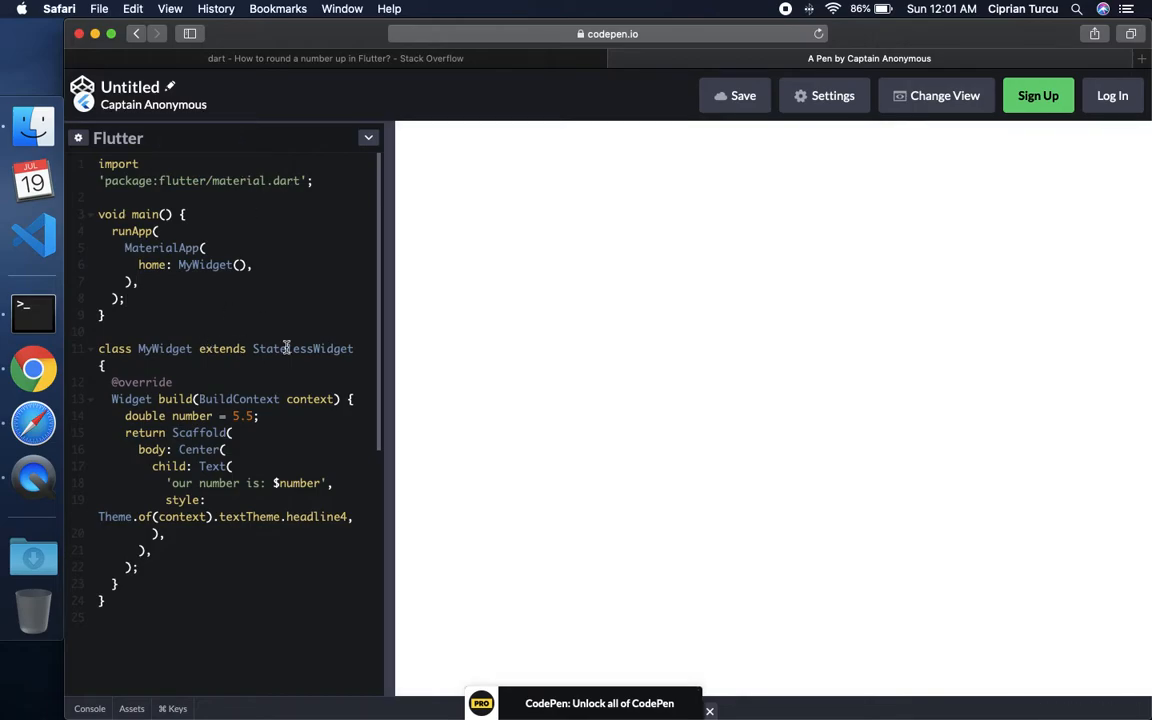
pyautogui.moveTo(706, 388)
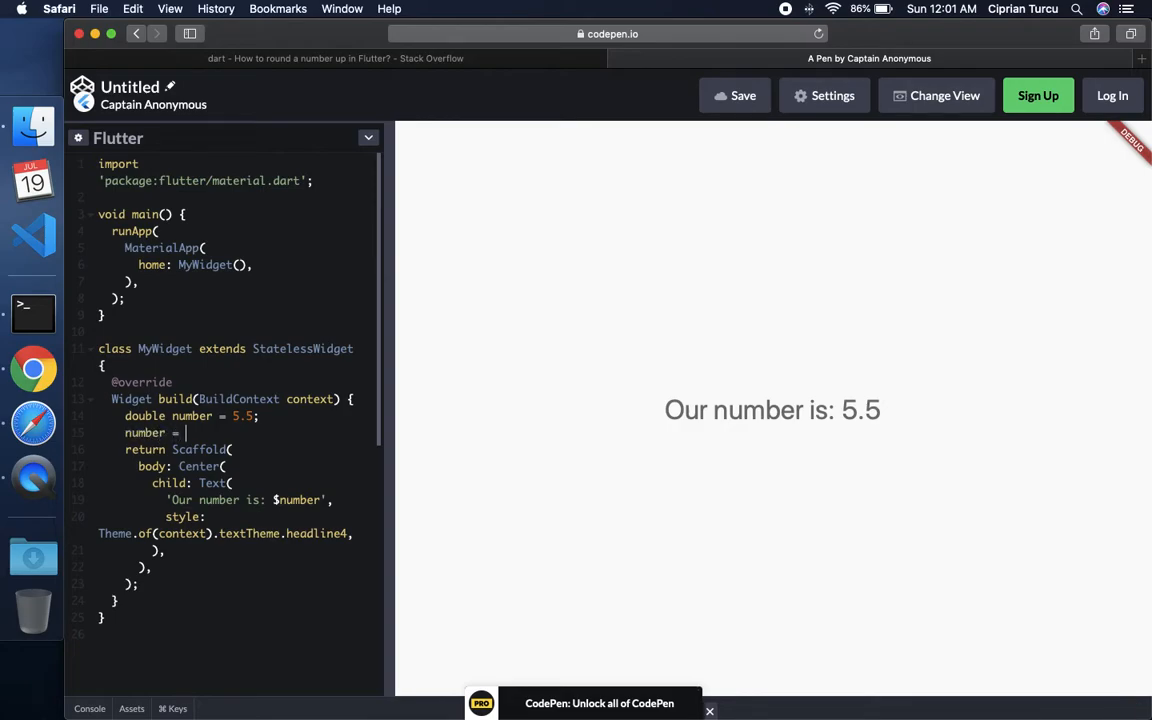
pyautogui.write('number/')
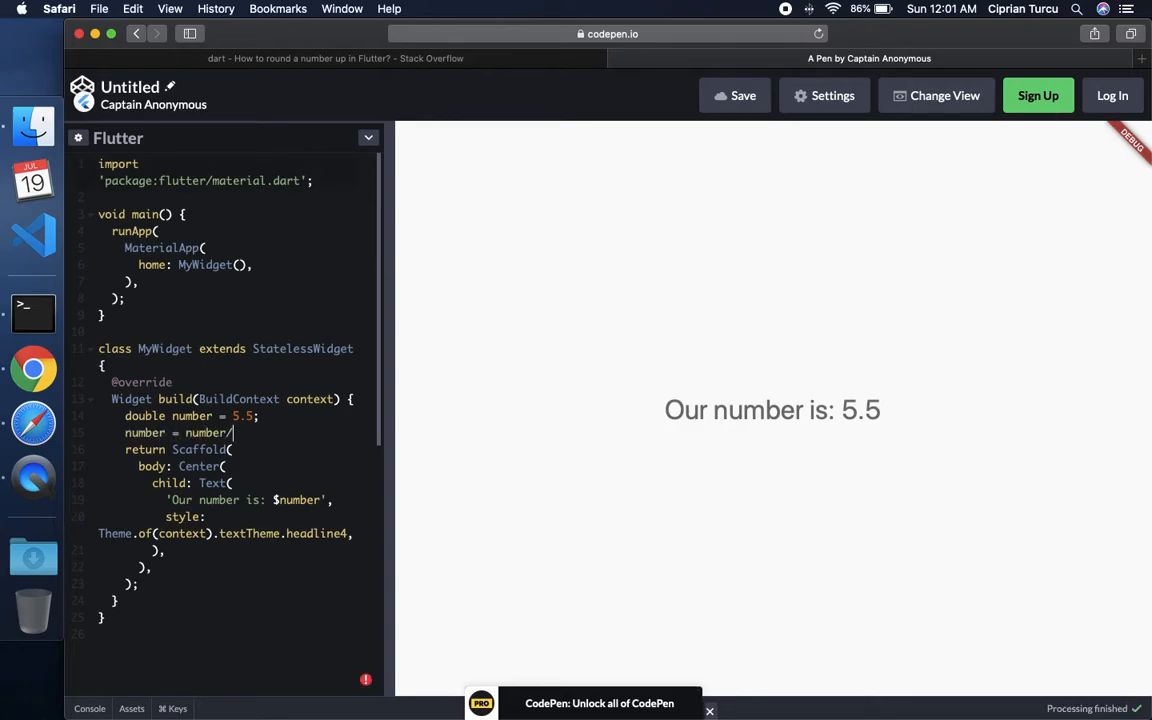
pyautogui.write('.')
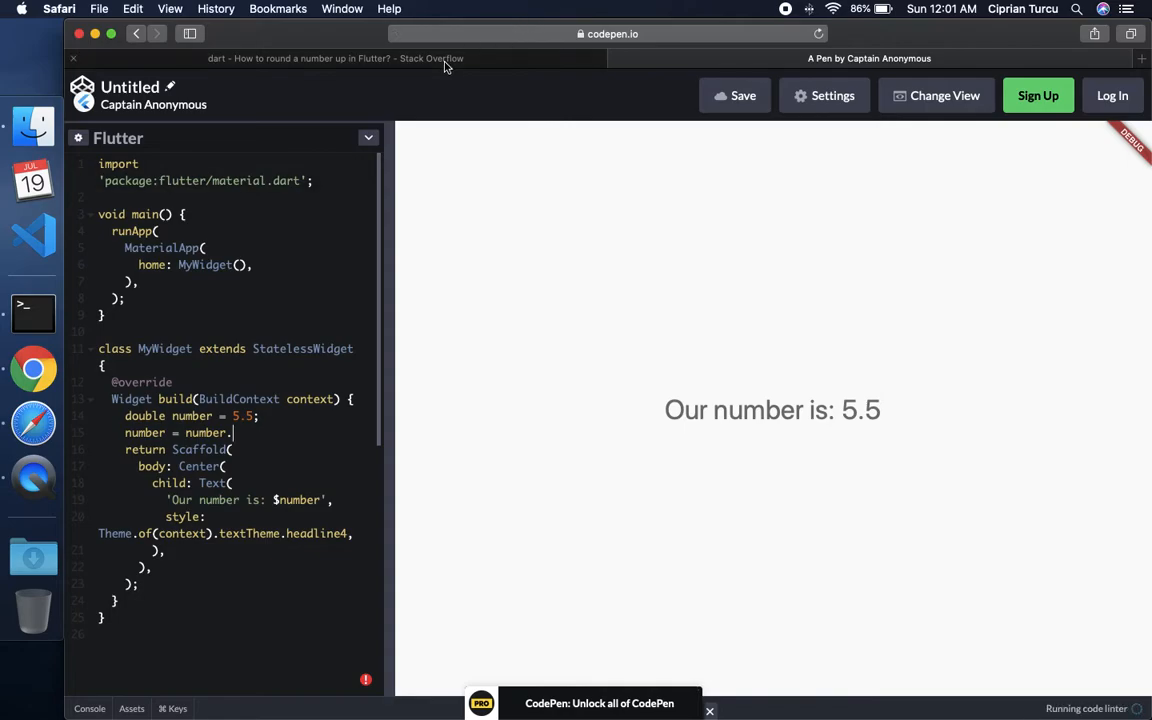
pyautogui.click(334, 58)
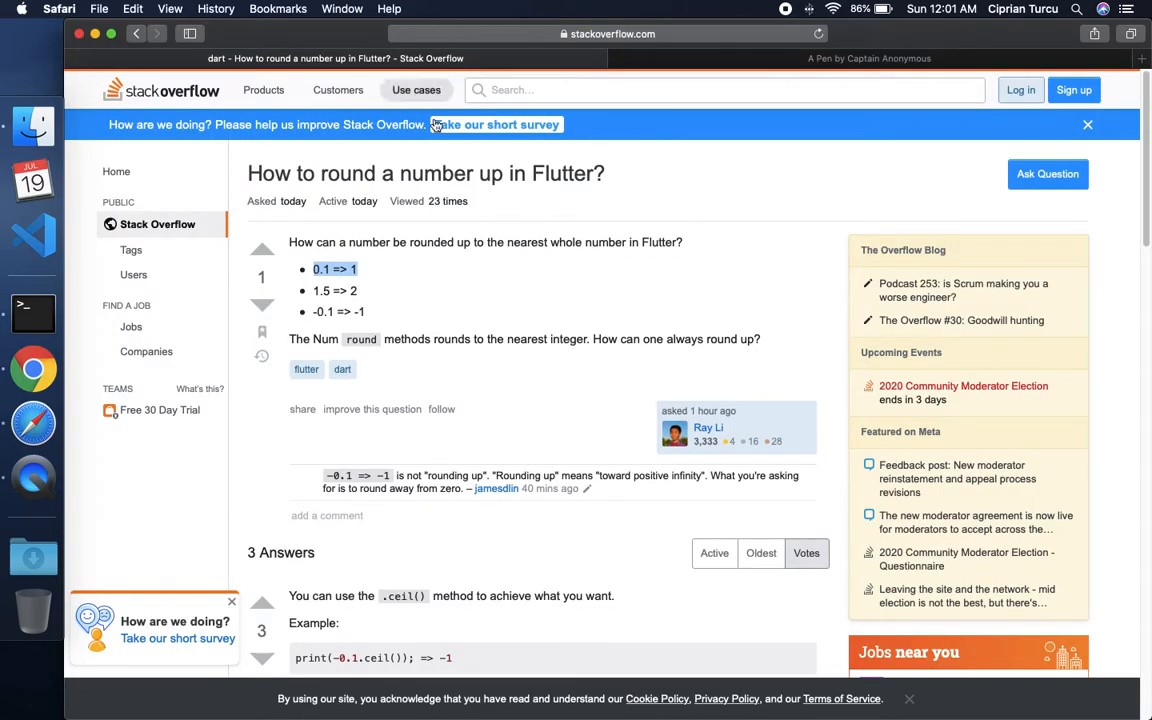
pyautogui.moveTo(362, 211)
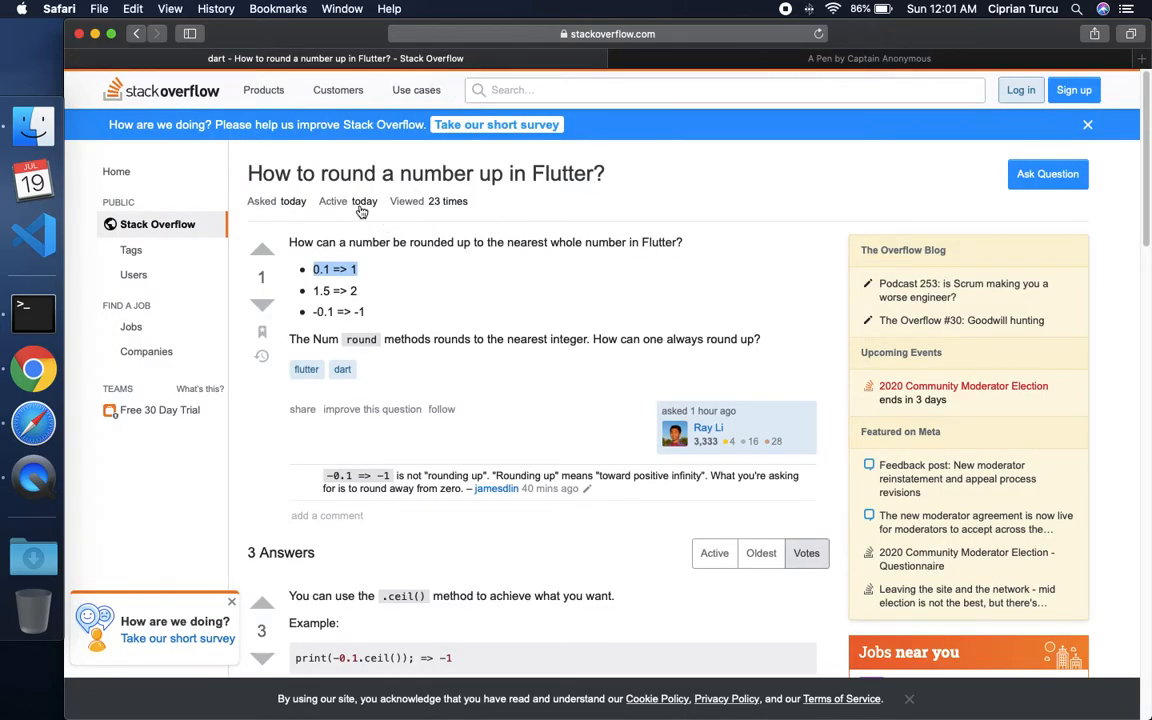
# Scroll down to the answer's three print(...ceil()) examples and the negative-number comment.
pyautogui.scroll(-3)
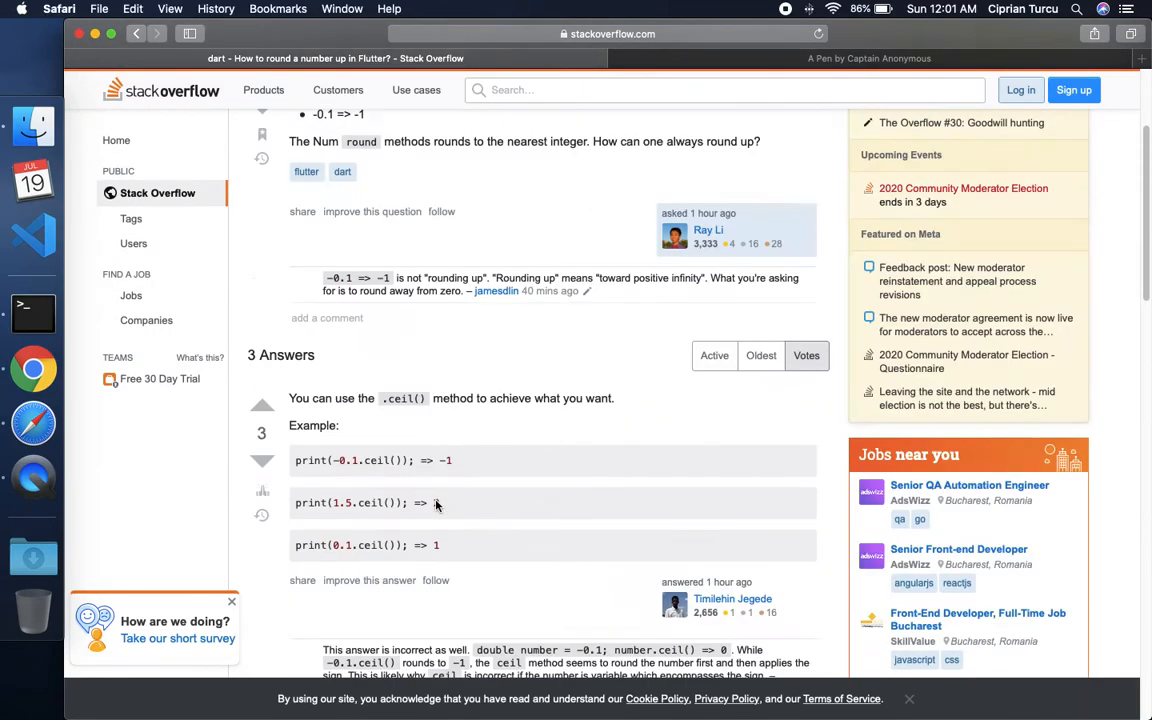
pyautogui.scroll(-3)
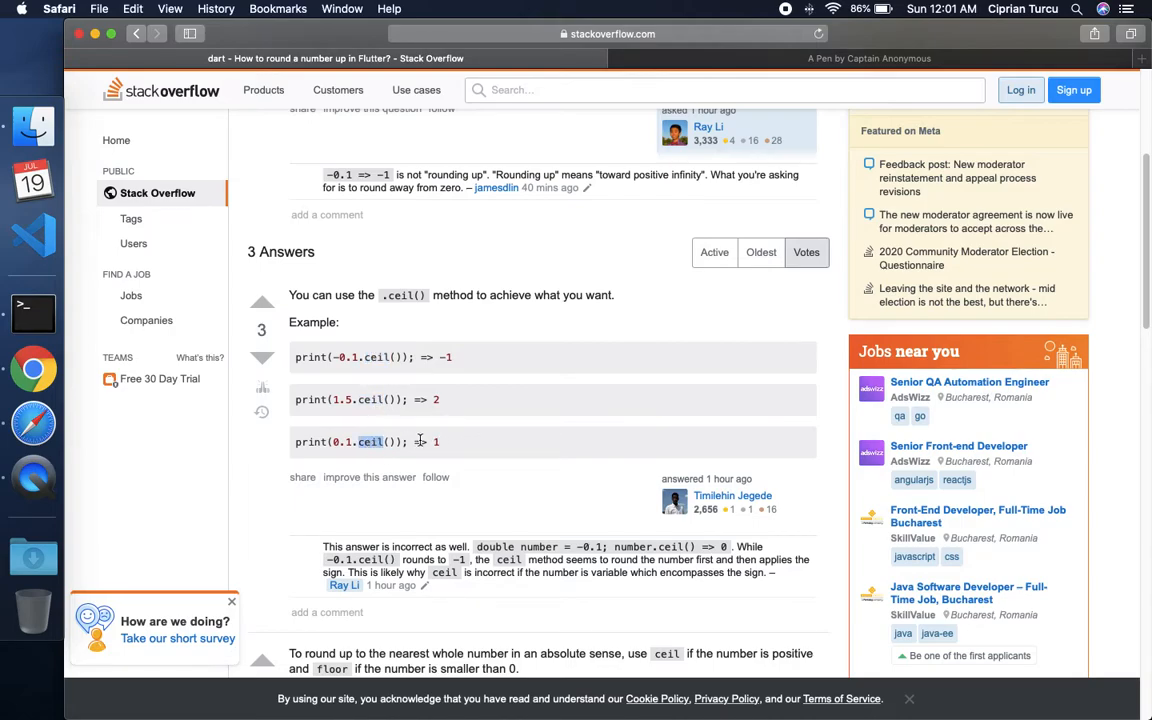
pyautogui.moveTo(421, 234)
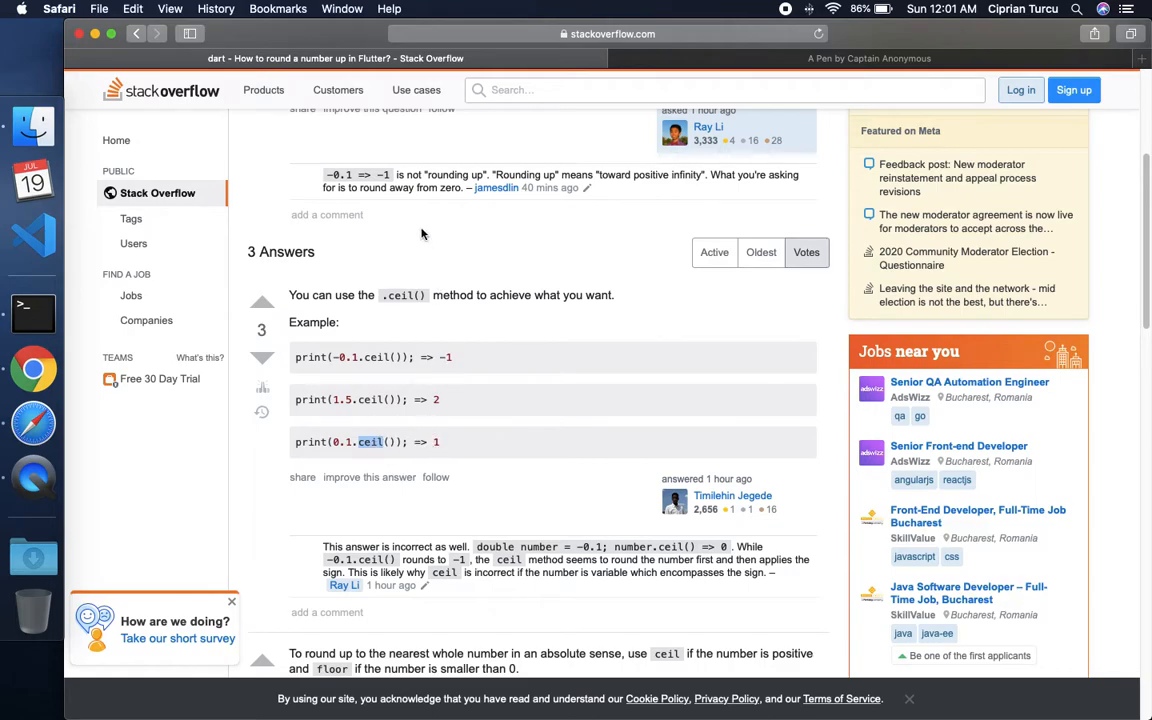
# Complete the line as number = number.ceil(); in the pen, exposing the int-to-double type error.
pyautogui.click(868, 58)
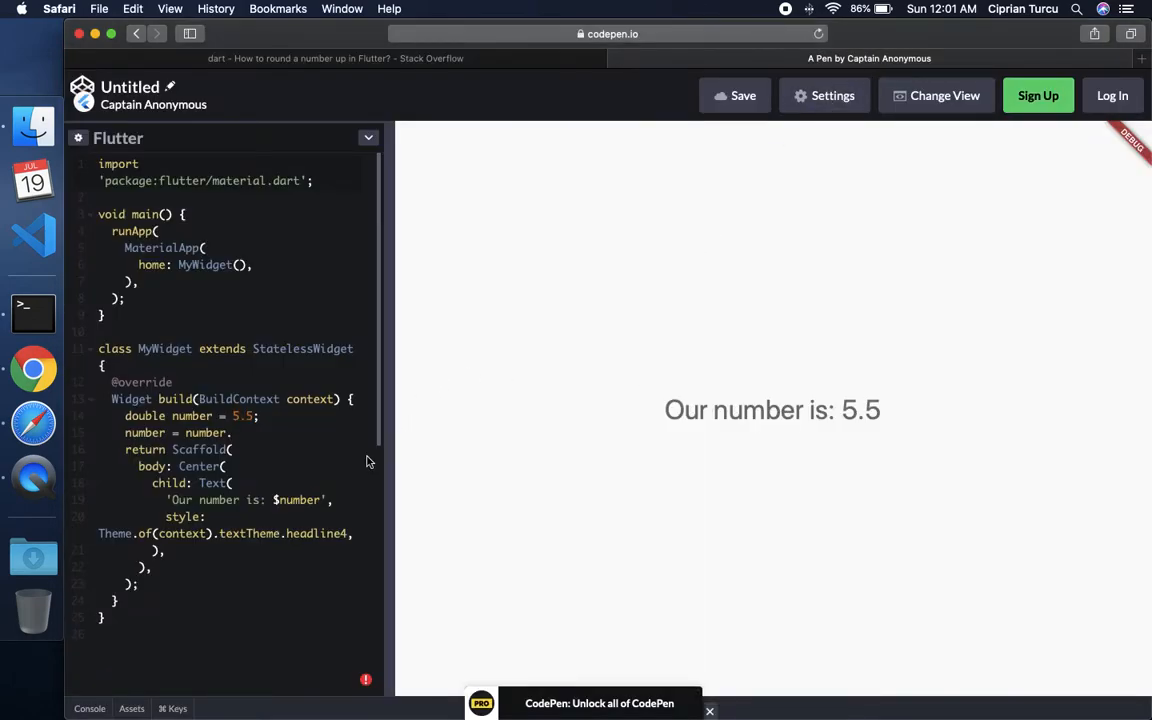
pyautogui.write('.ceil();')
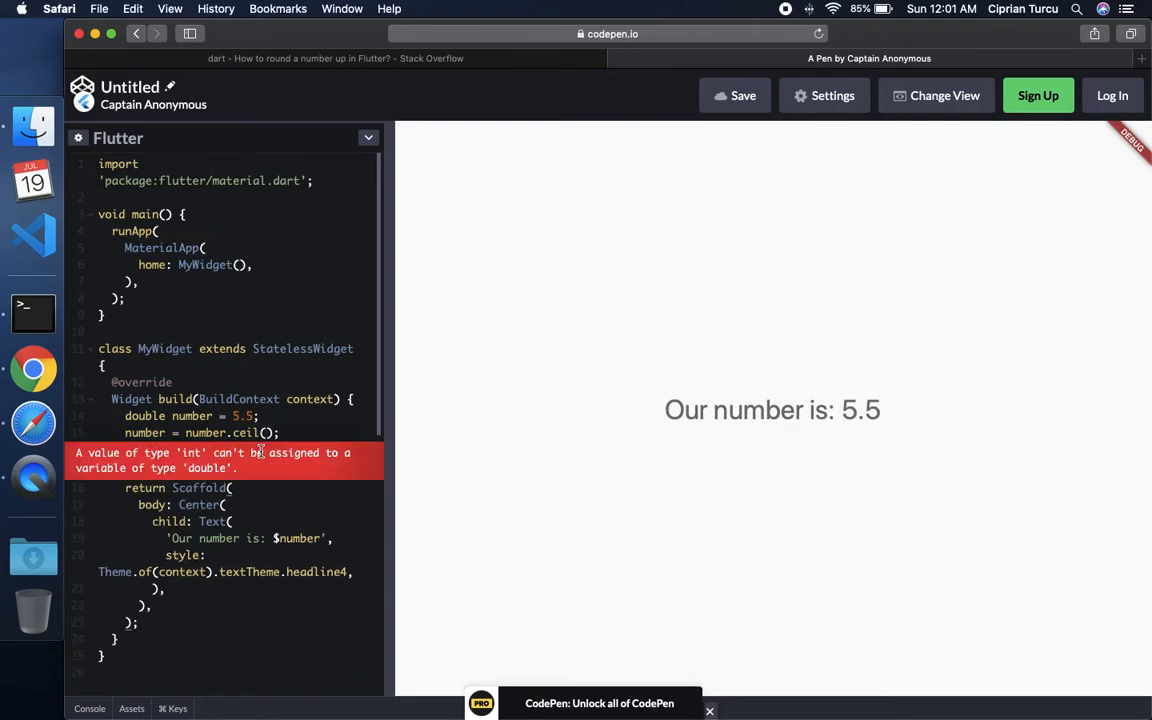
pyautogui.moveTo(613, 410)
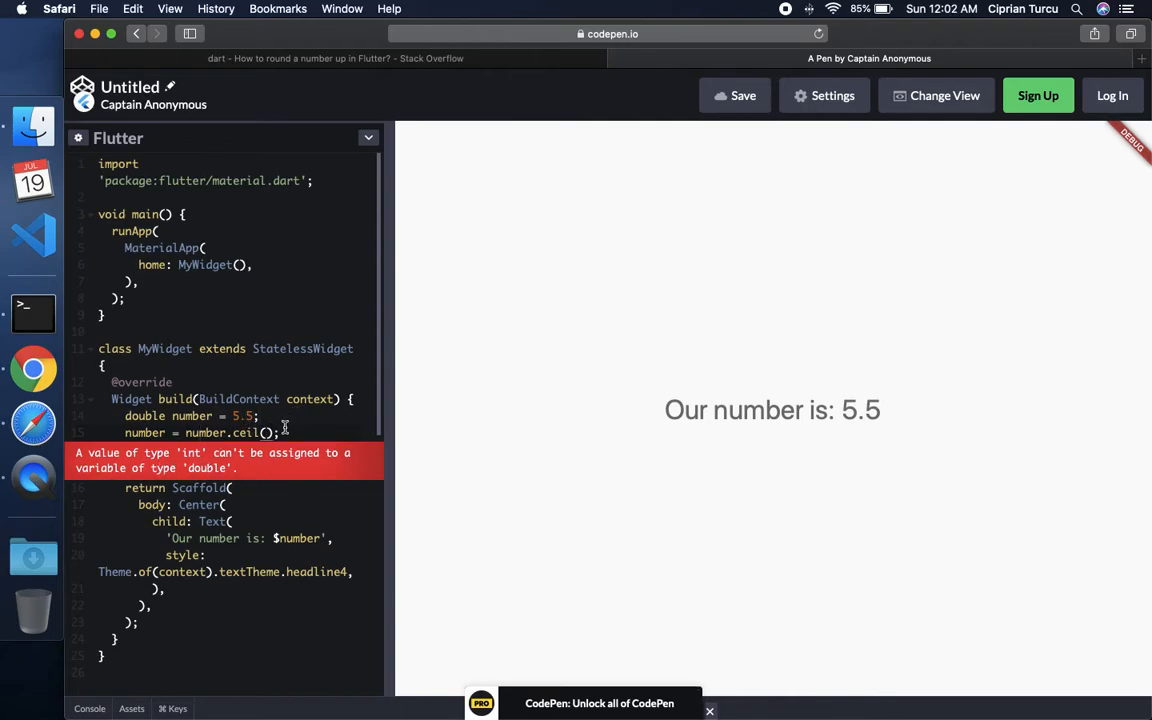
pyautogui.moveTo(384, 406)
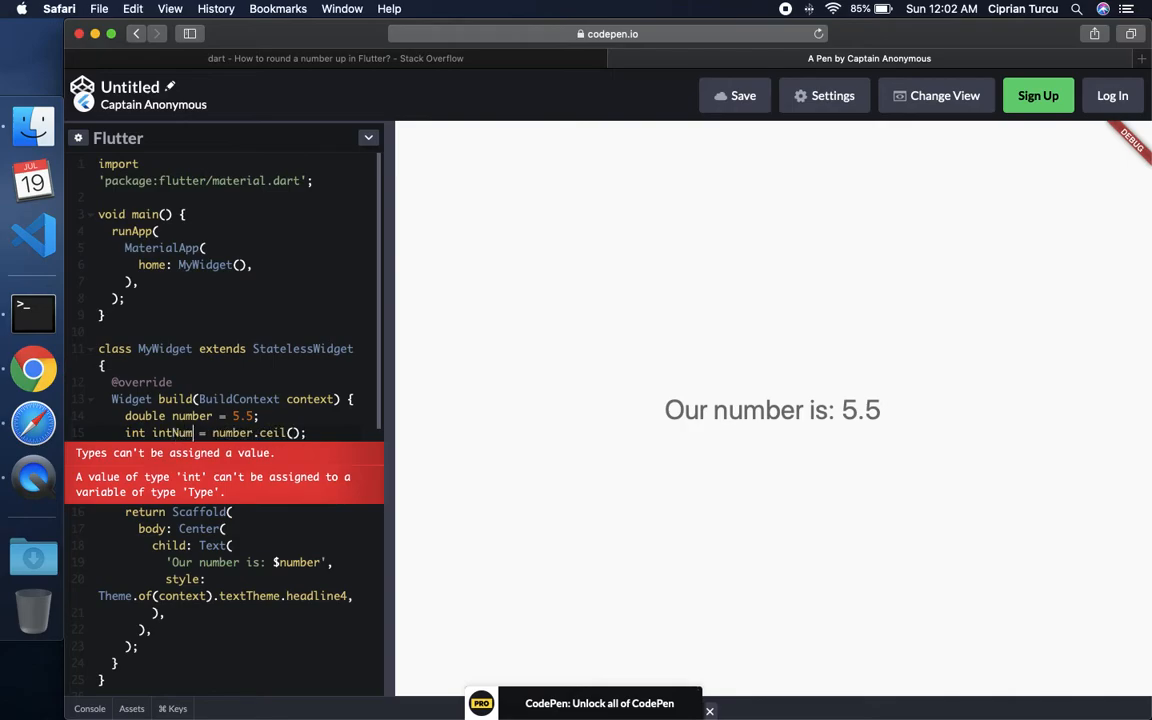
# Store number.ceil() in int intNumber and display $intNumber so the preview reads 'Our number is: 6'.
pyautogui.write('ber')
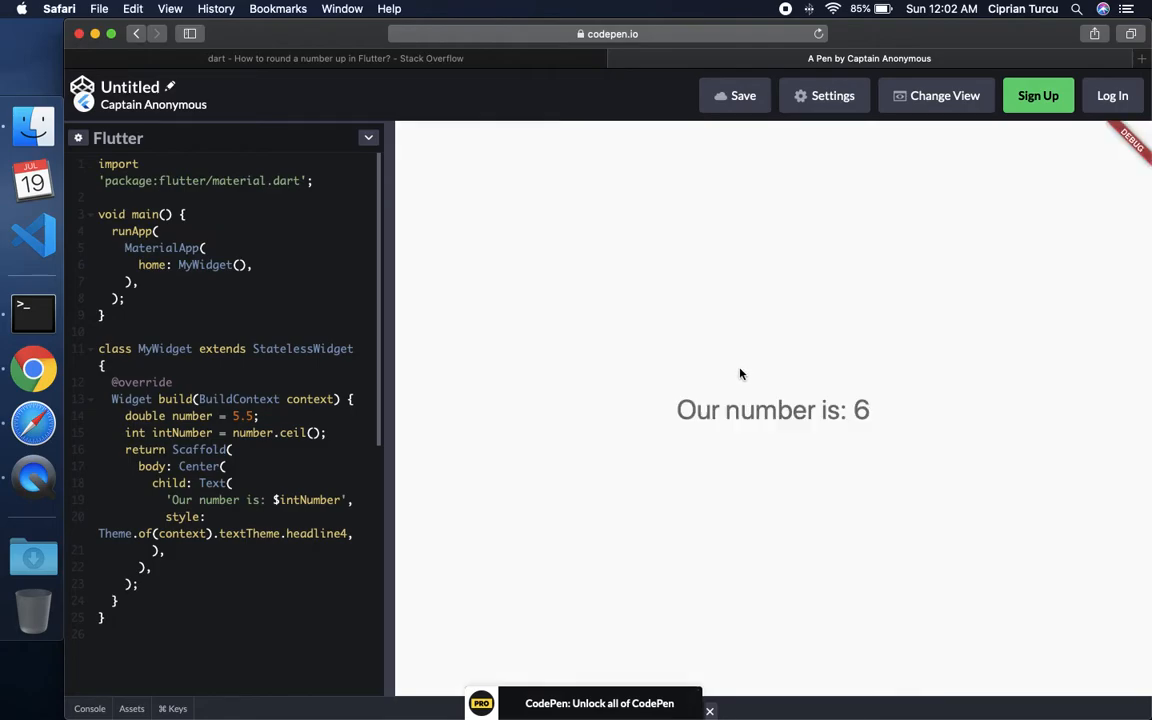
pyautogui.moveTo(866, 421)
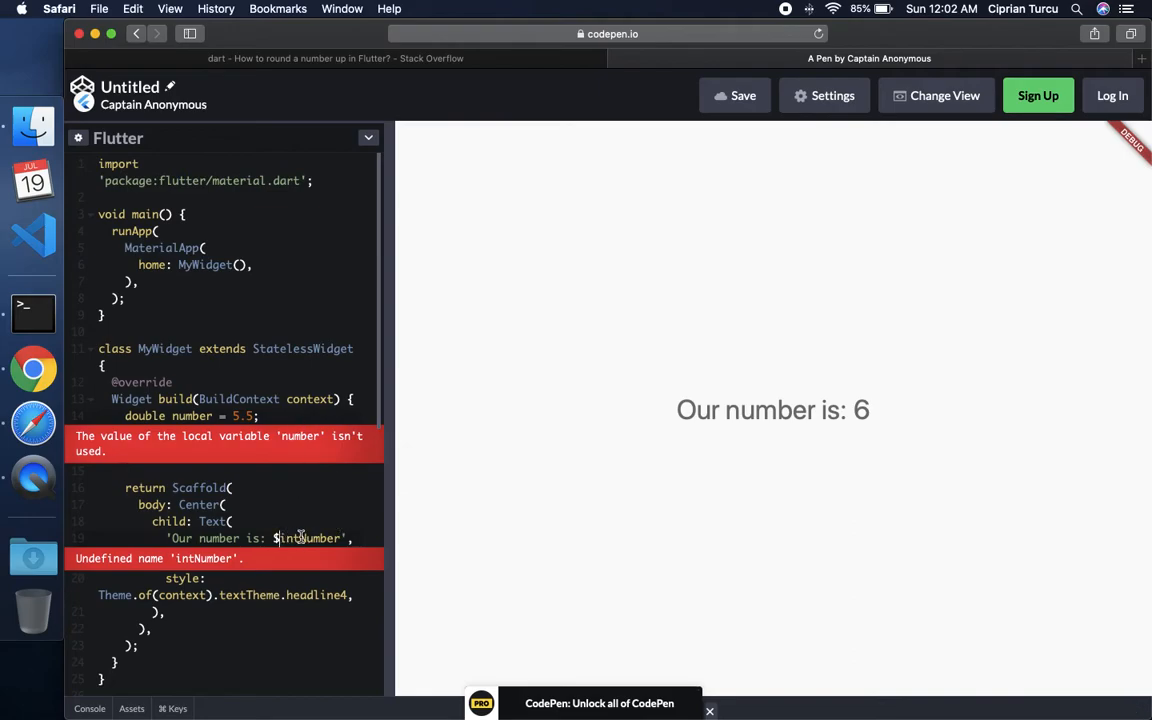
# Replace $intNumber with ${number.ceil()} inline in the Text widget string.
pyautogui.write('number')
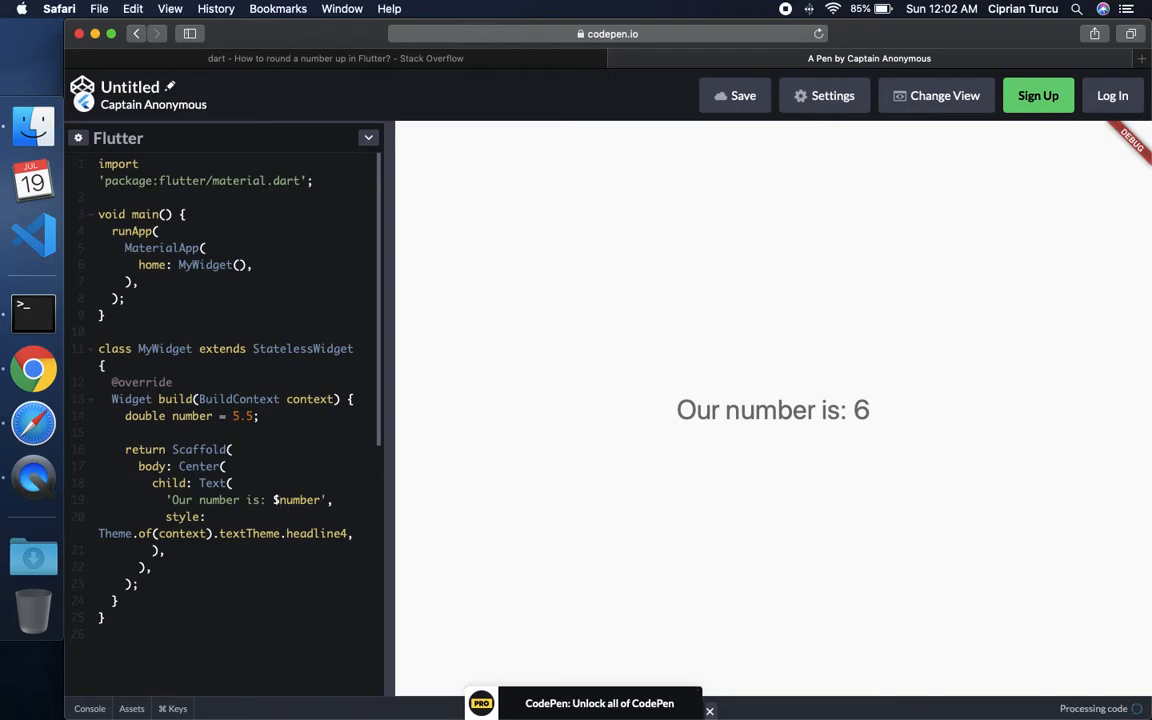
pyautogui.write('{}')
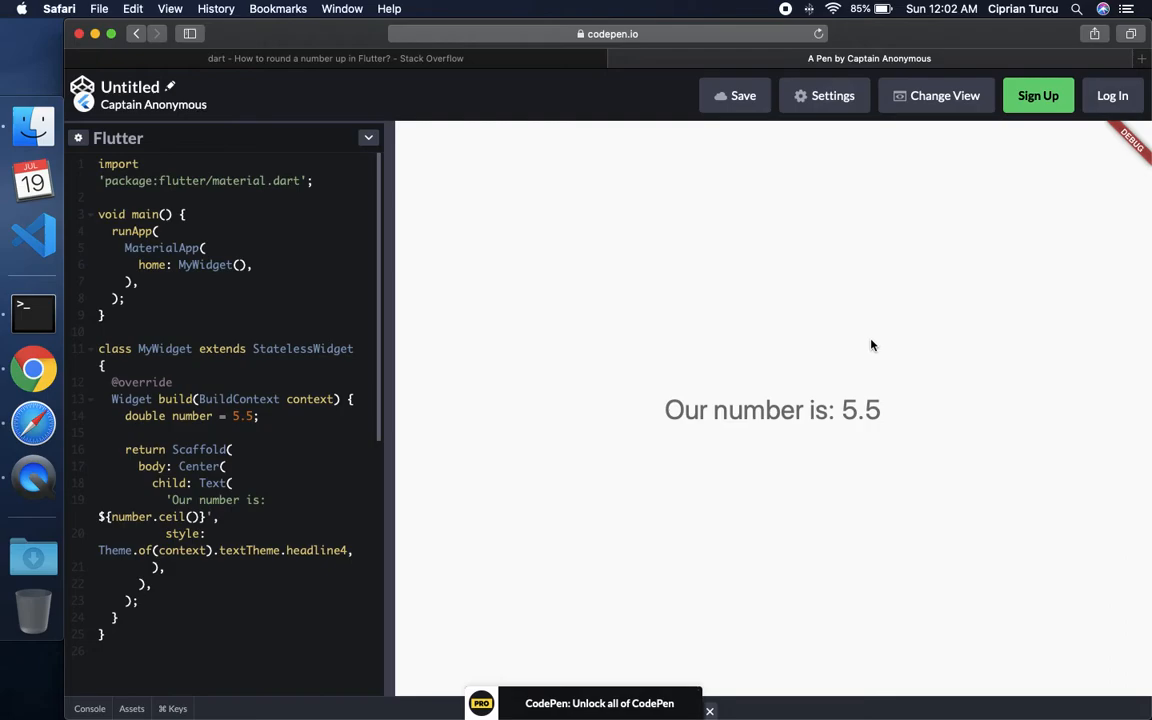
pyautogui.moveTo(872, 333)
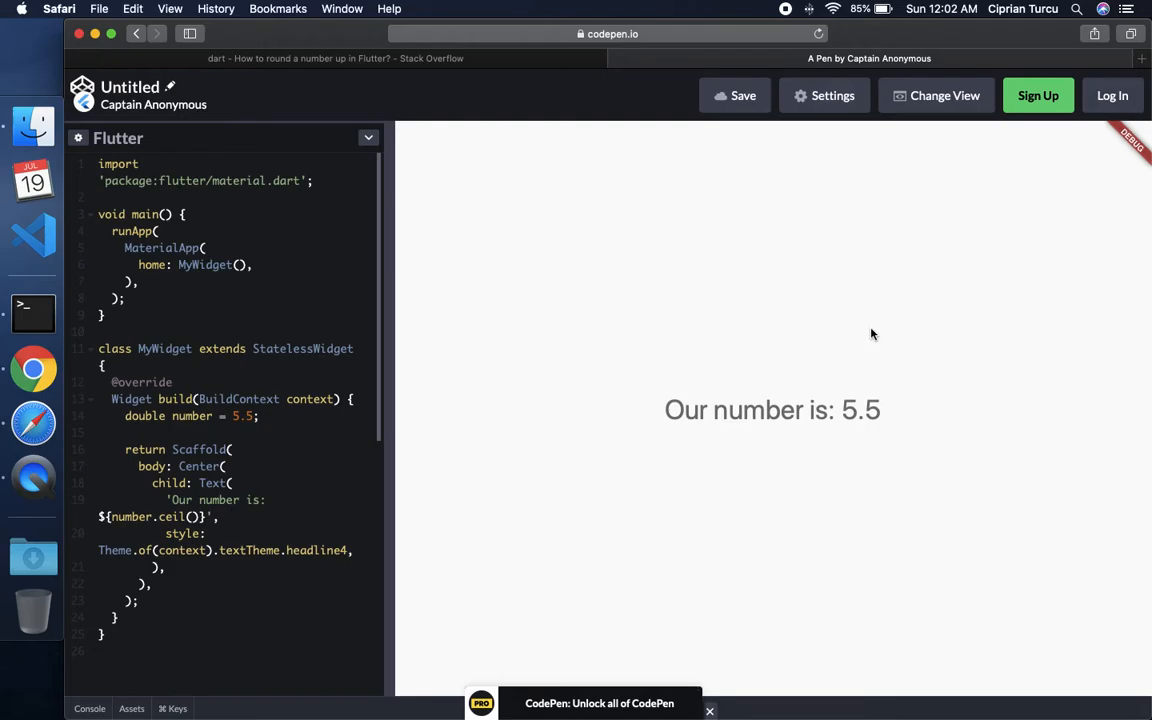
pyautogui.moveTo(772, 346)
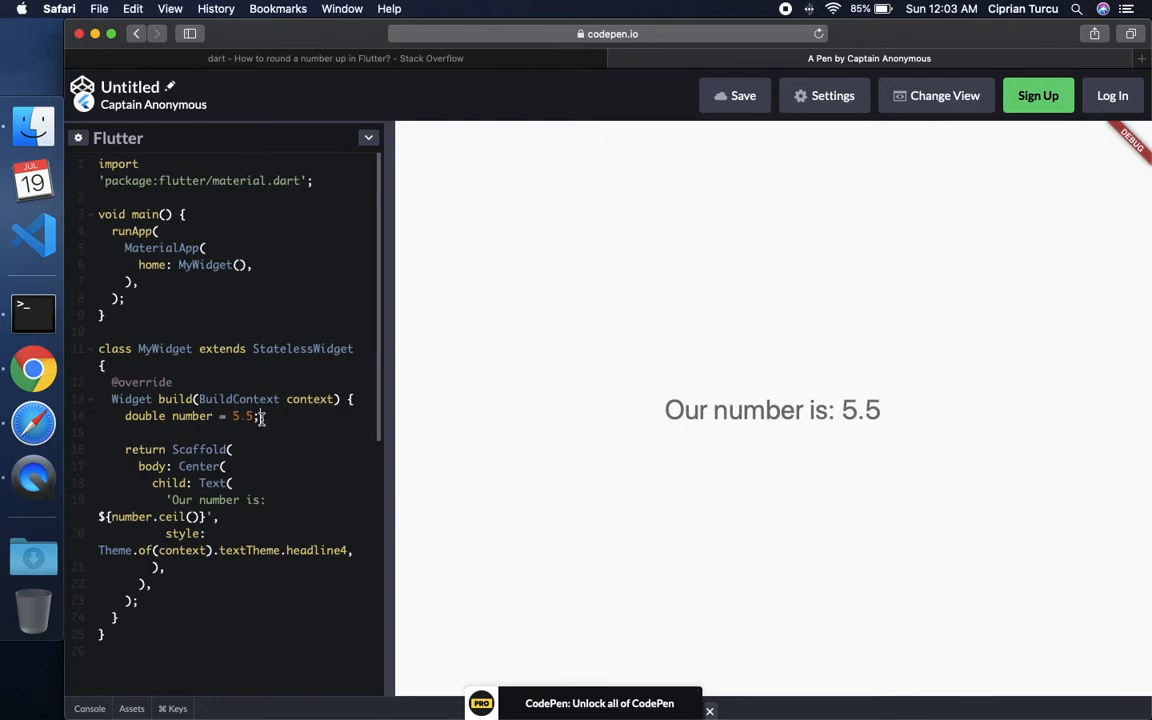
pyautogui.moveTo(640, 388)
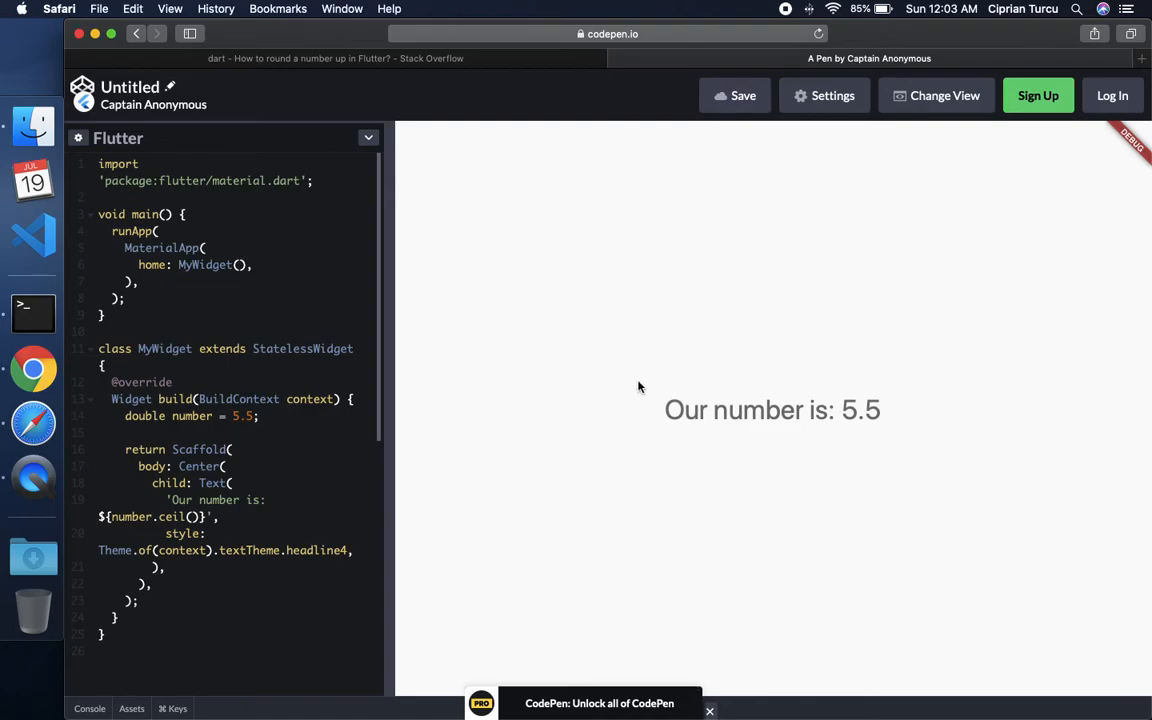
pyautogui.moveTo(774, 382)
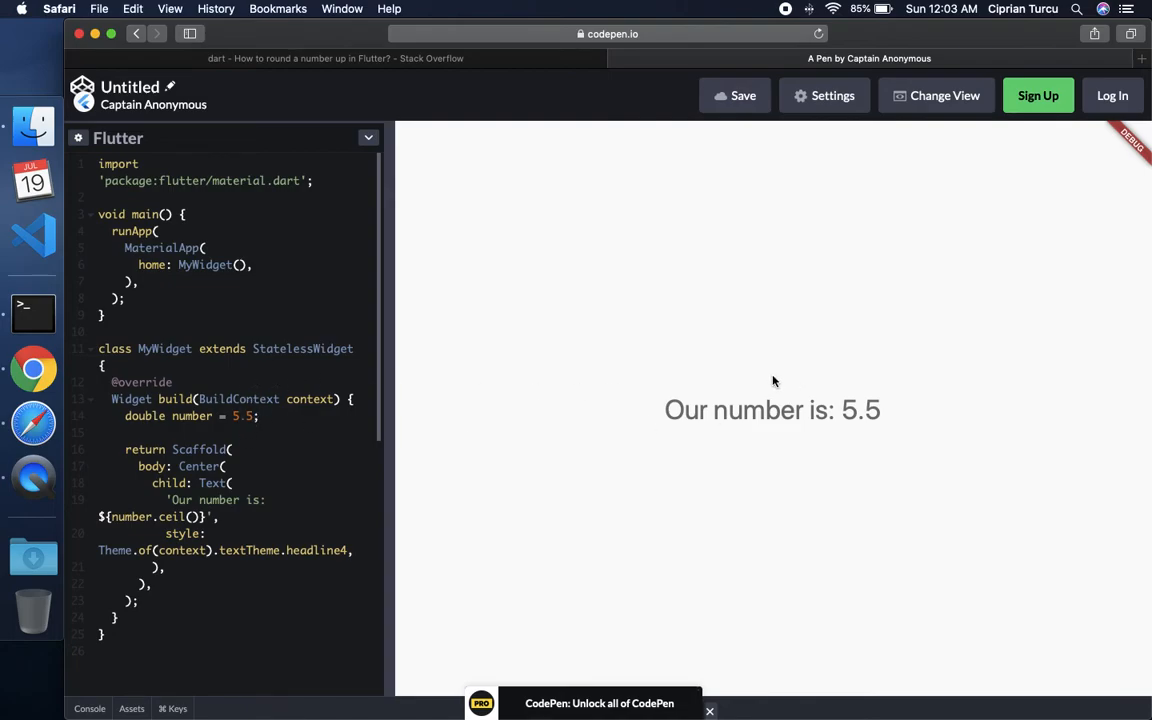
pyautogui.moveTo(518, 393)
pyautogui.write('1')
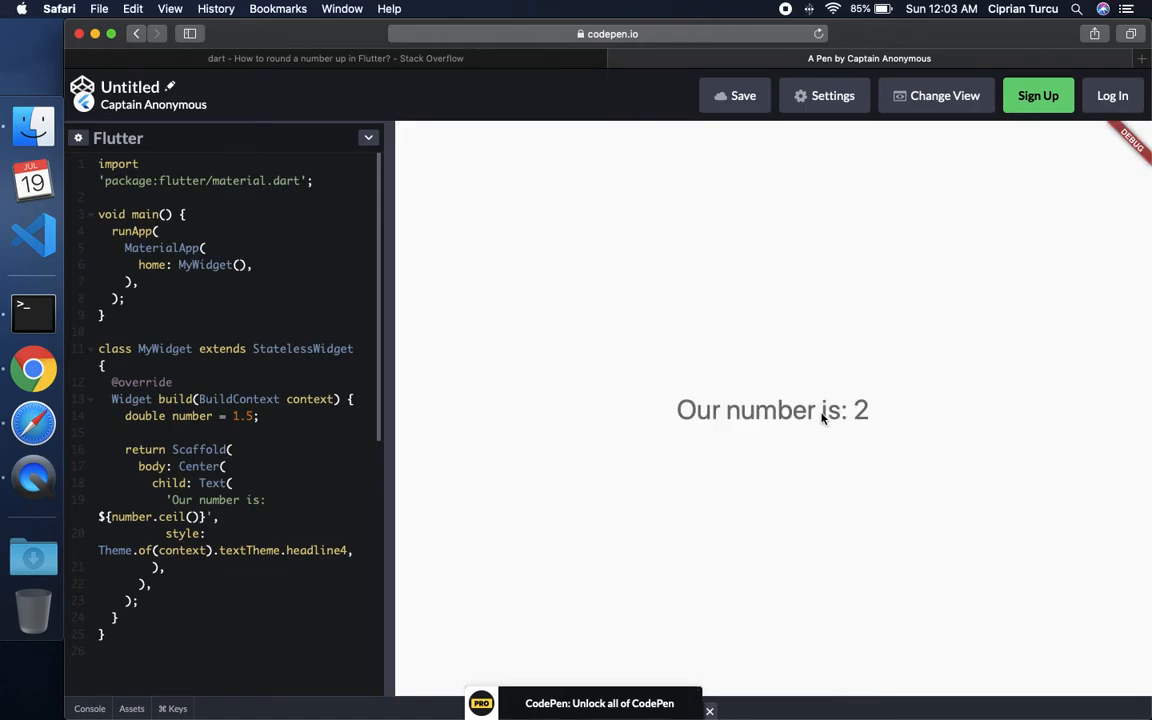
pyautogui.moveTo(458, 52)
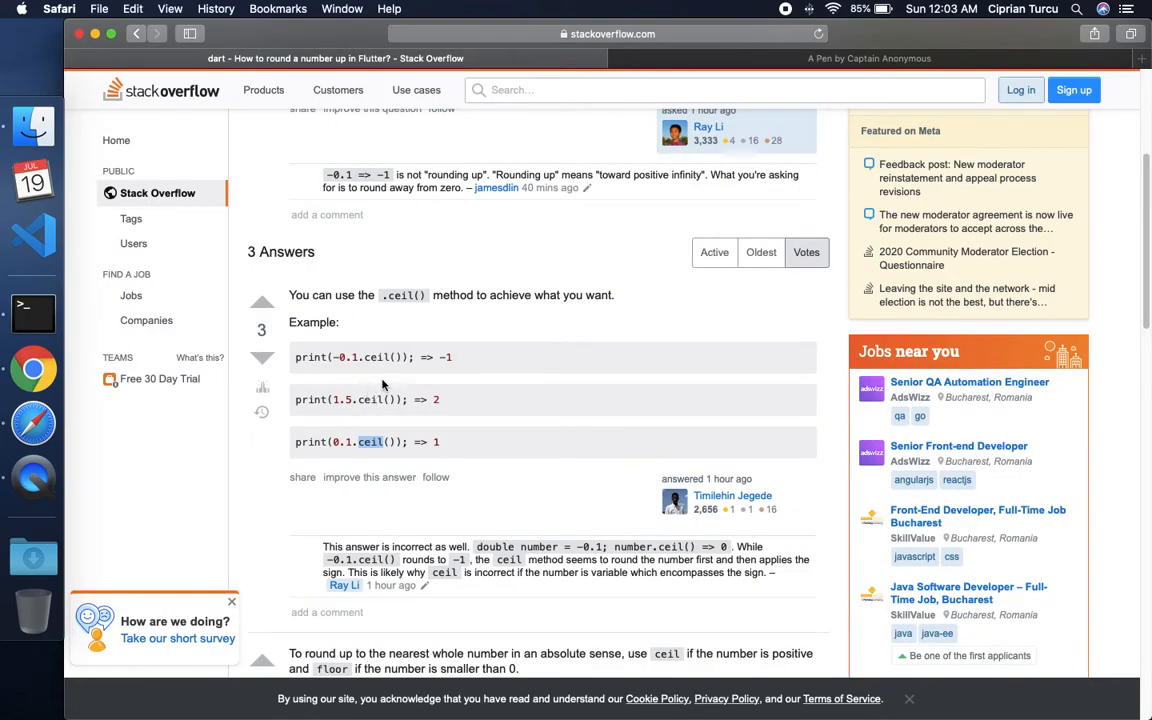
# Scroll up to the question's 0.1, 1.5 and -0.1 examples, then return to the Flutter pen.
pyautogui.scroll(3)
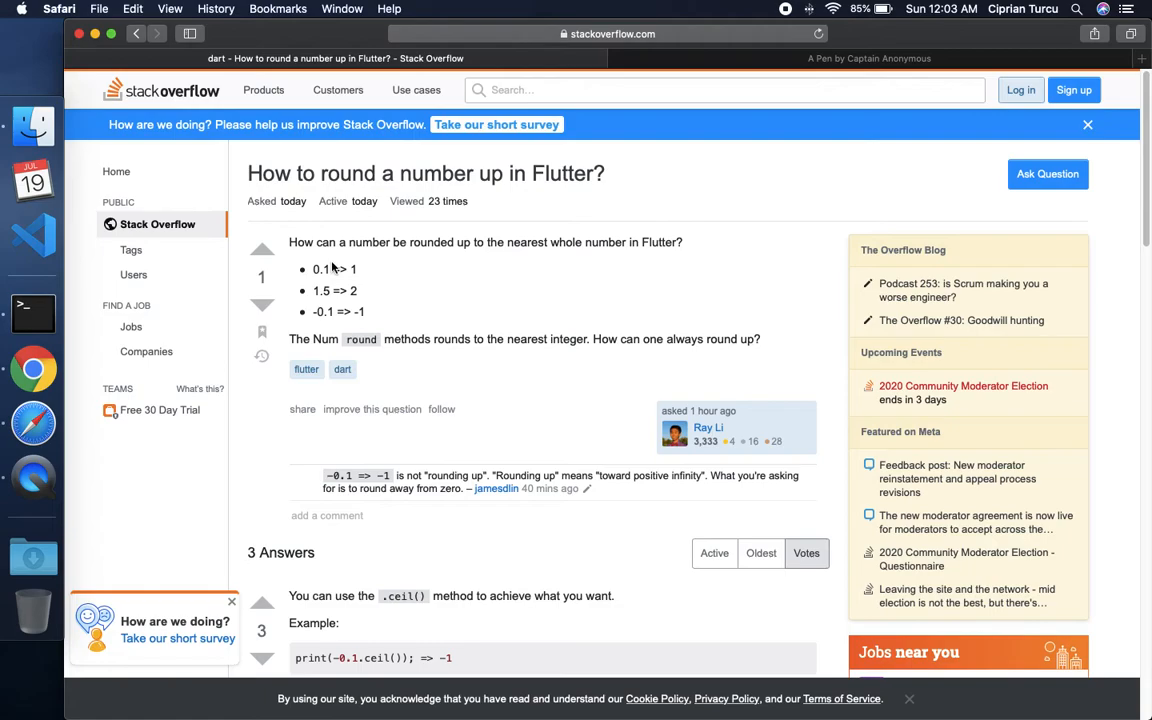
pyautogui.click(868, 58)
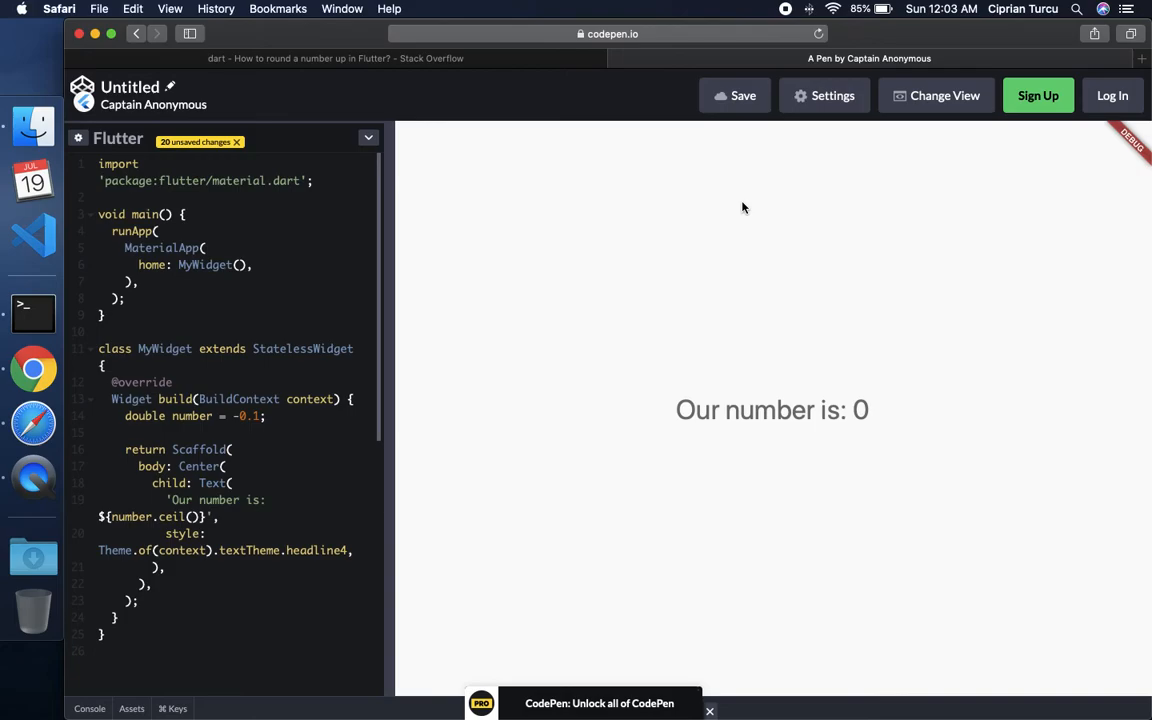
# With number = -0.1 showing 'Our number is: 0', return to the question's expected rounding results.
pyautogui.click(335, 58)
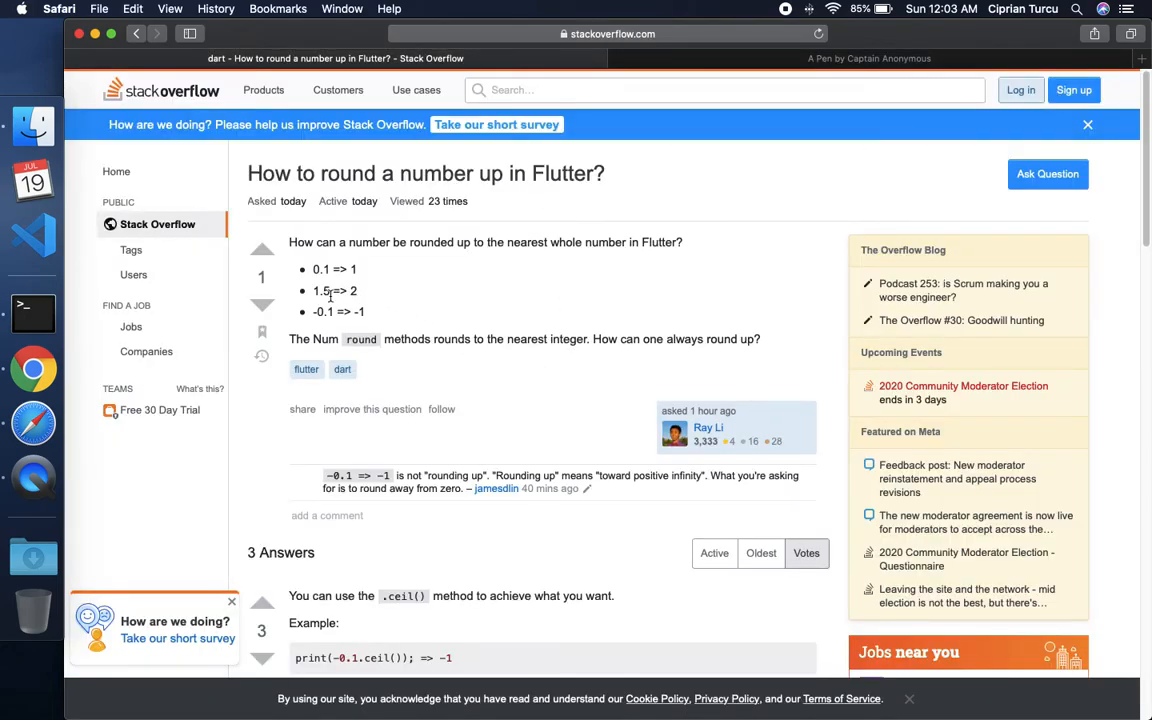
pyautogui.moveTo(365, 318)
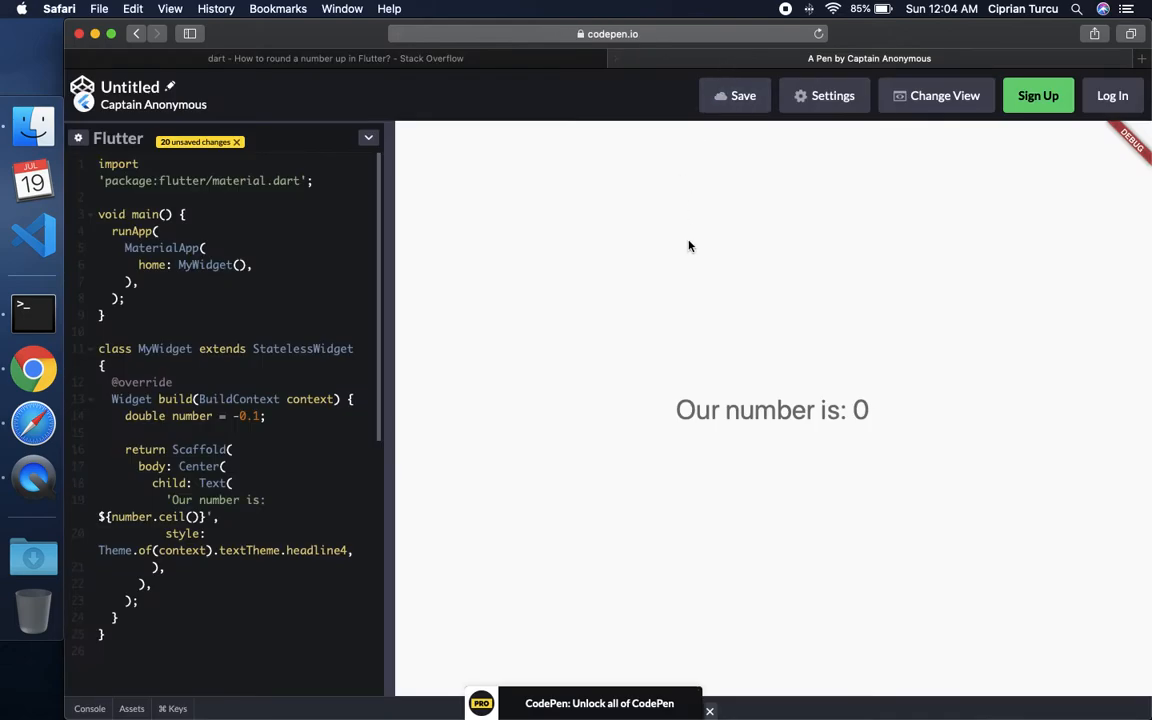
pyautogui.moveTo(267, 415)
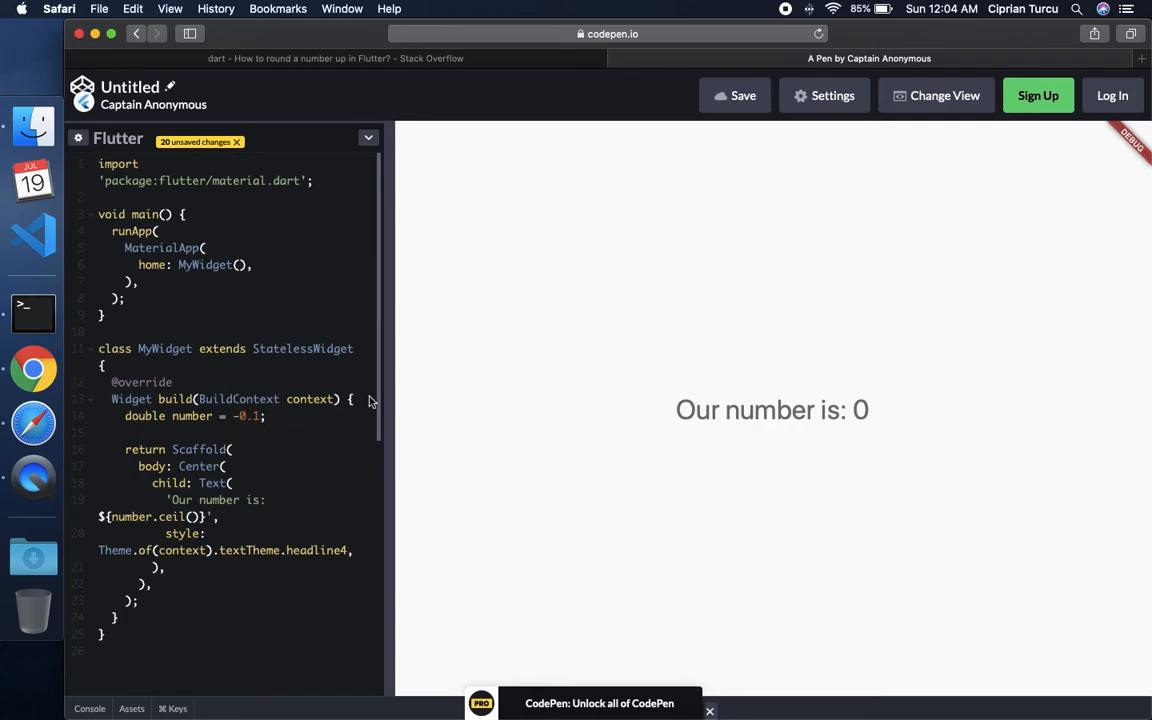
pyautogui.moveTo(342, 420)
pyautogui.write('1')
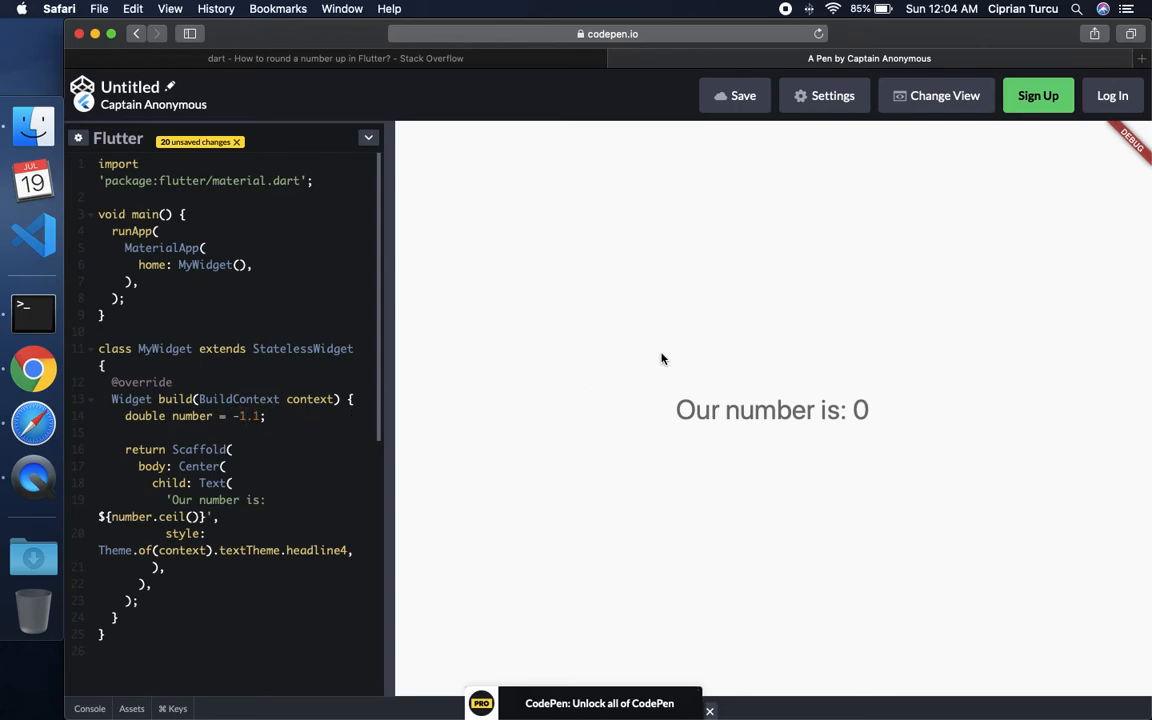
pyautogui.moveTo(771, 347)
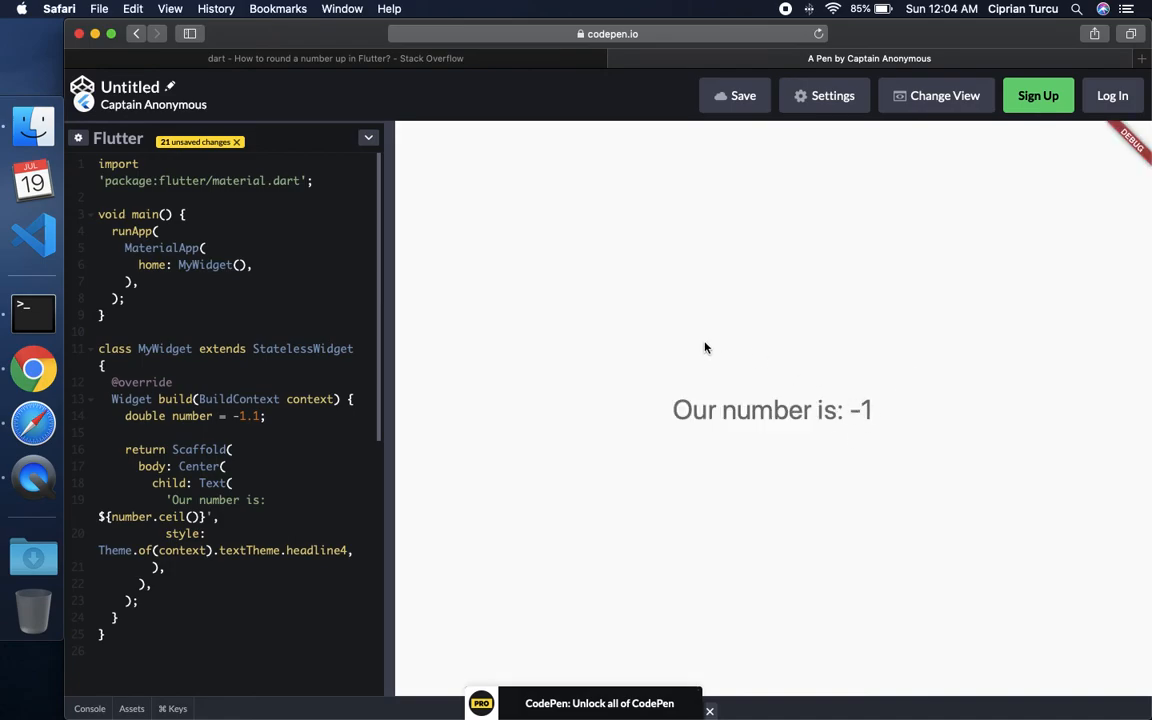
pyautogui.moveTo(625, 288)
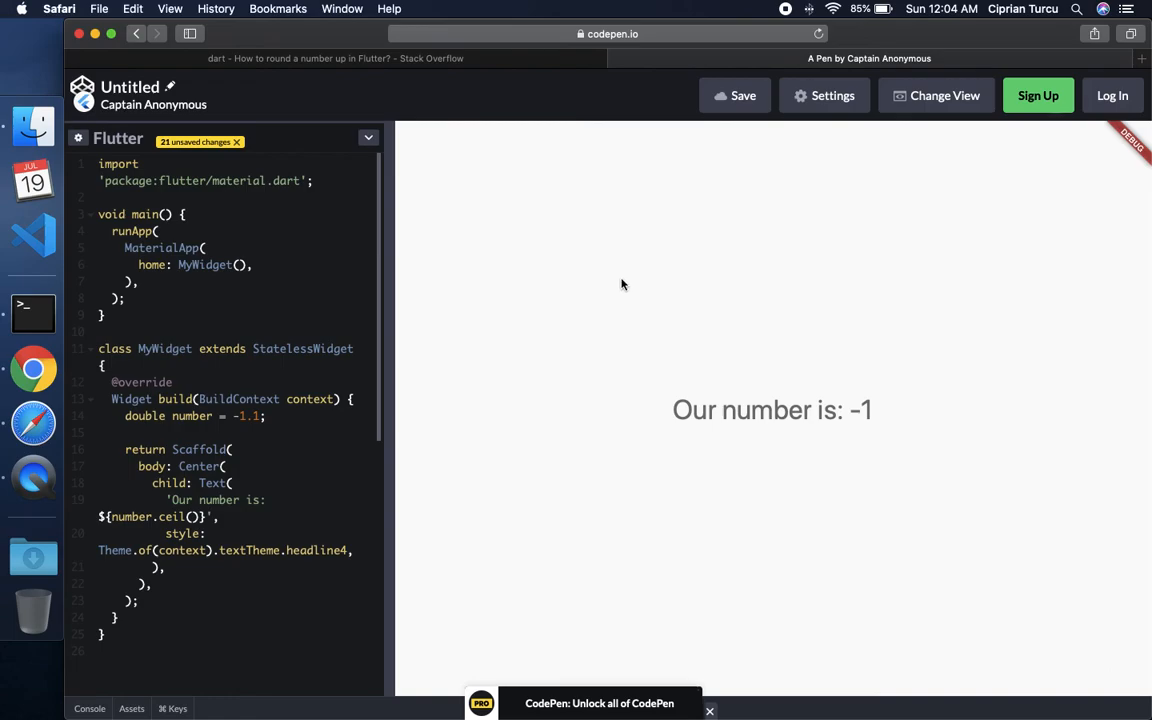
pyautogui.moveTo(710, 247)
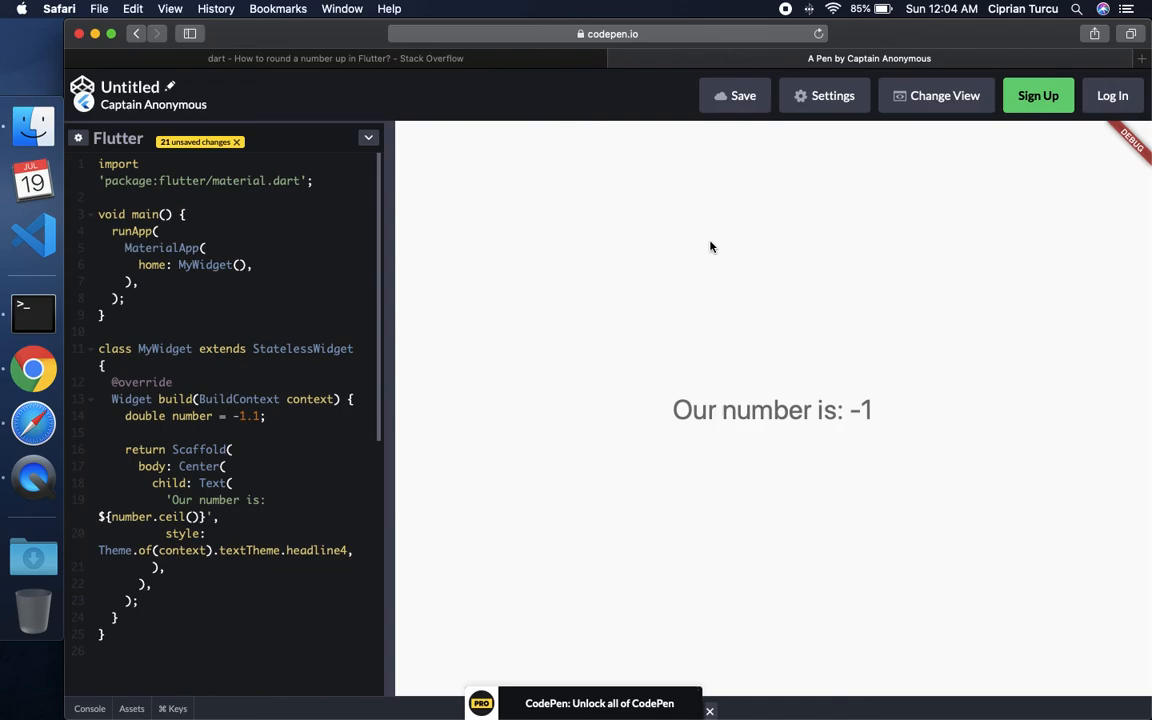
pyautogui.moveTo(721, 236)
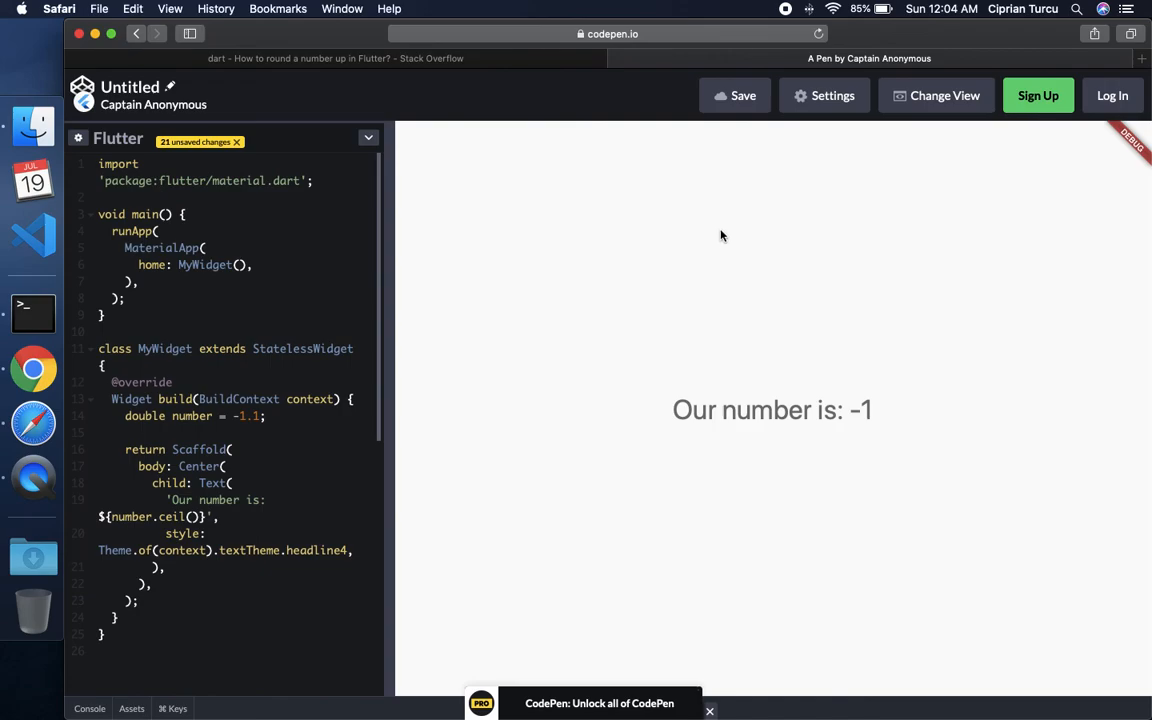
pyautogui.moveTo(801, 243)
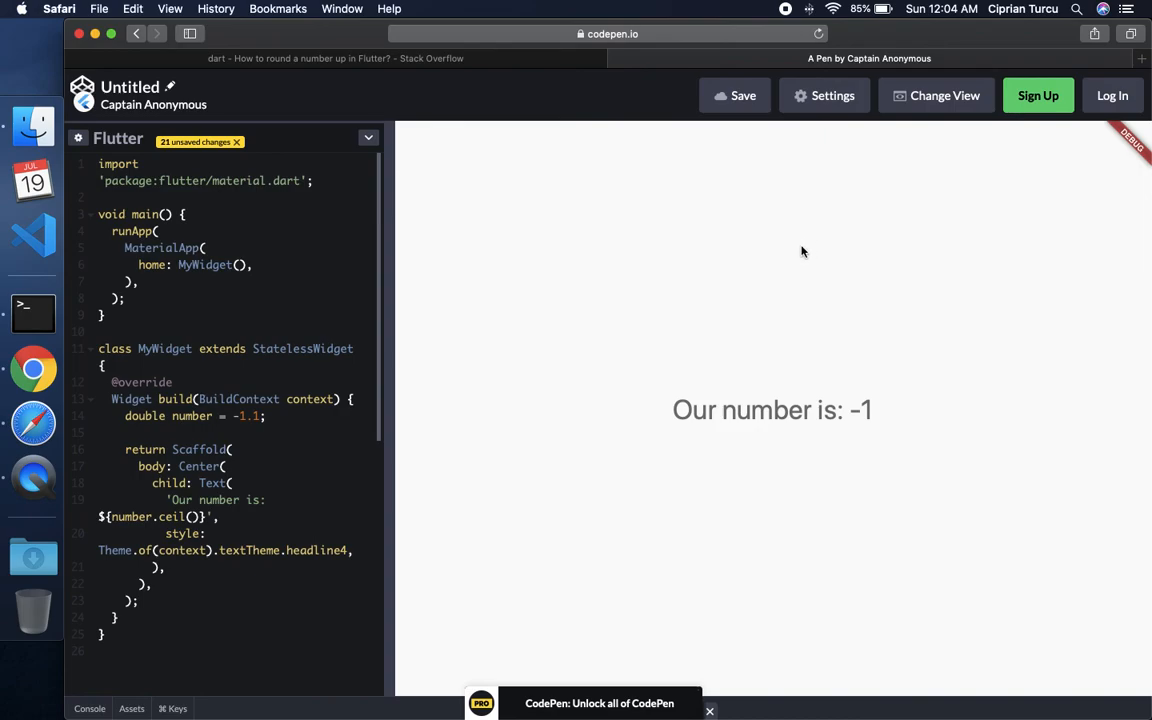
pyautogui.moveTo(780, 267)
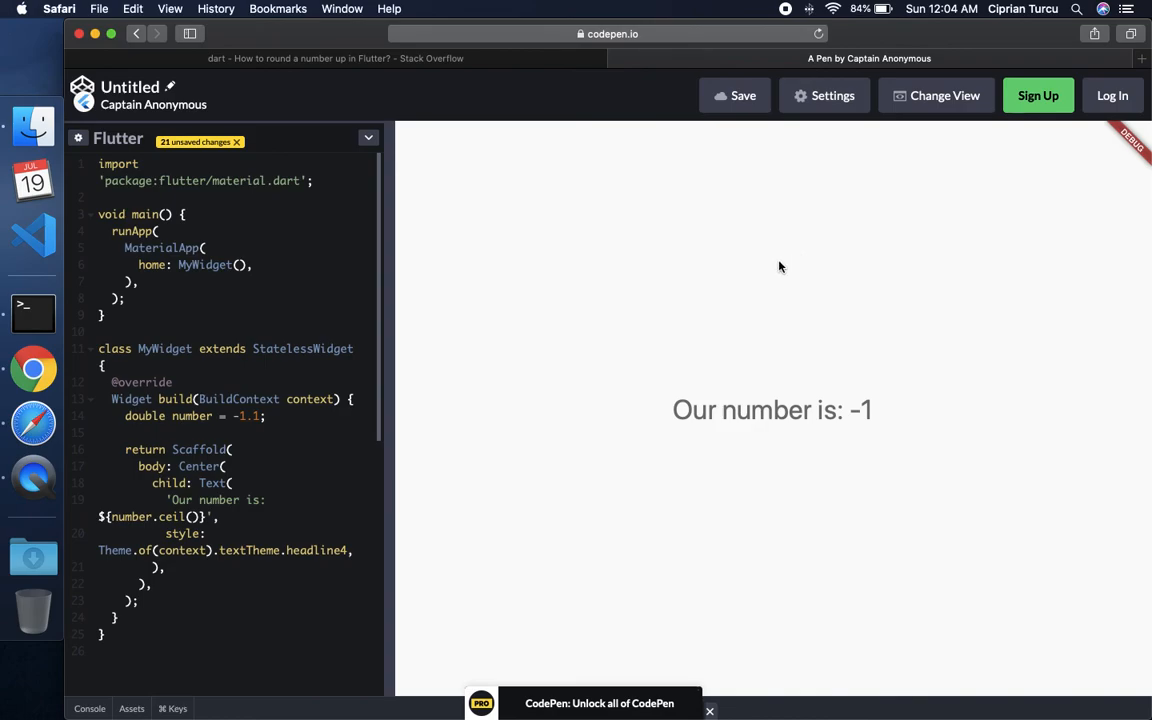
pyautogui.moveTo(775, 261)
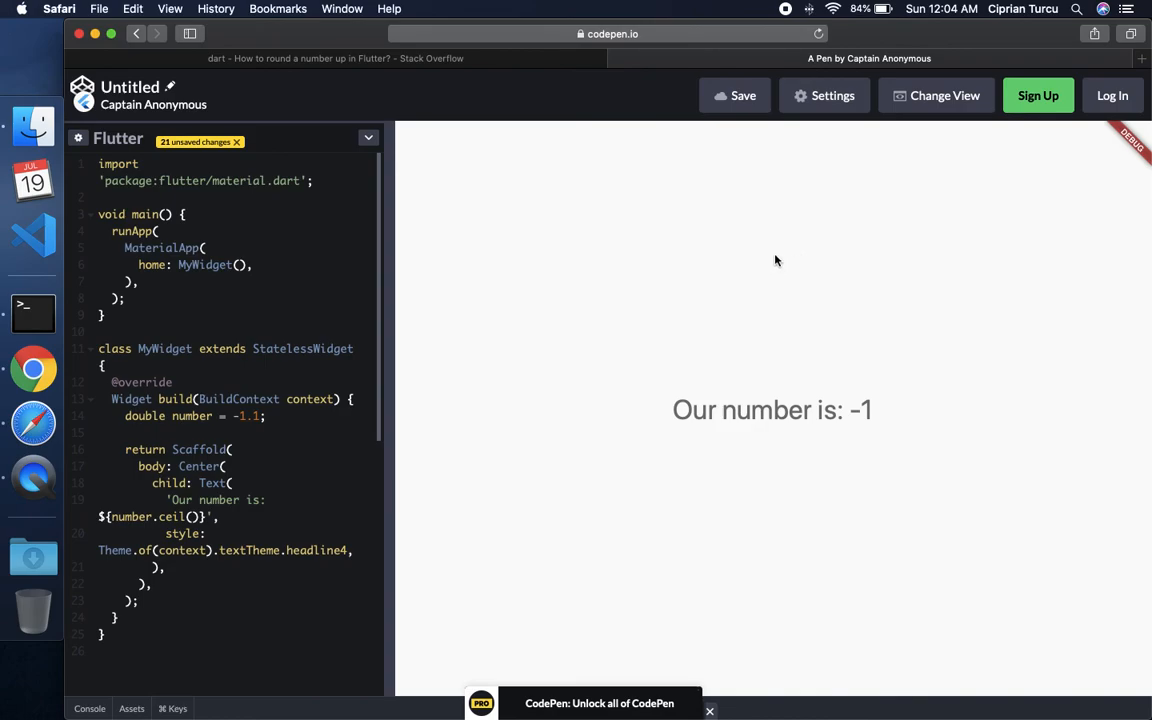